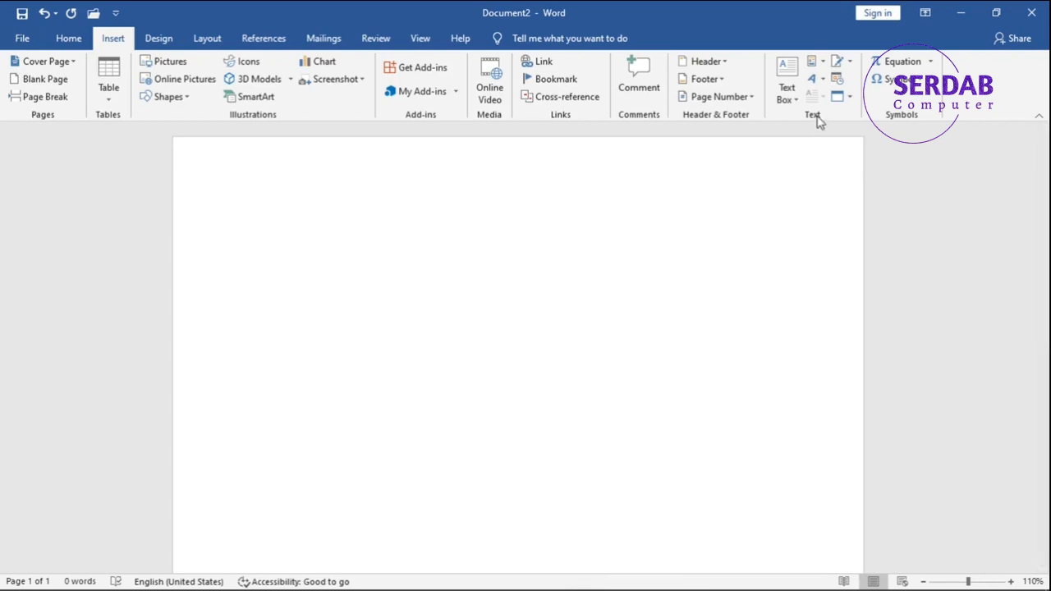
Browse the gallery of built-in text boxes from the Insert tab without inserting one.
click(255, 227)
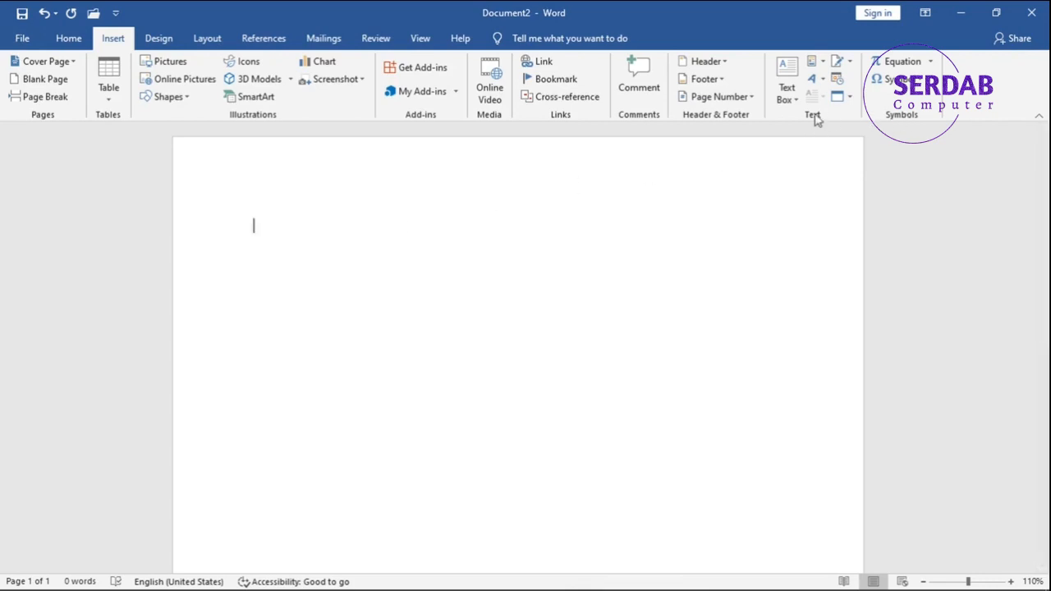
click(785, 85)
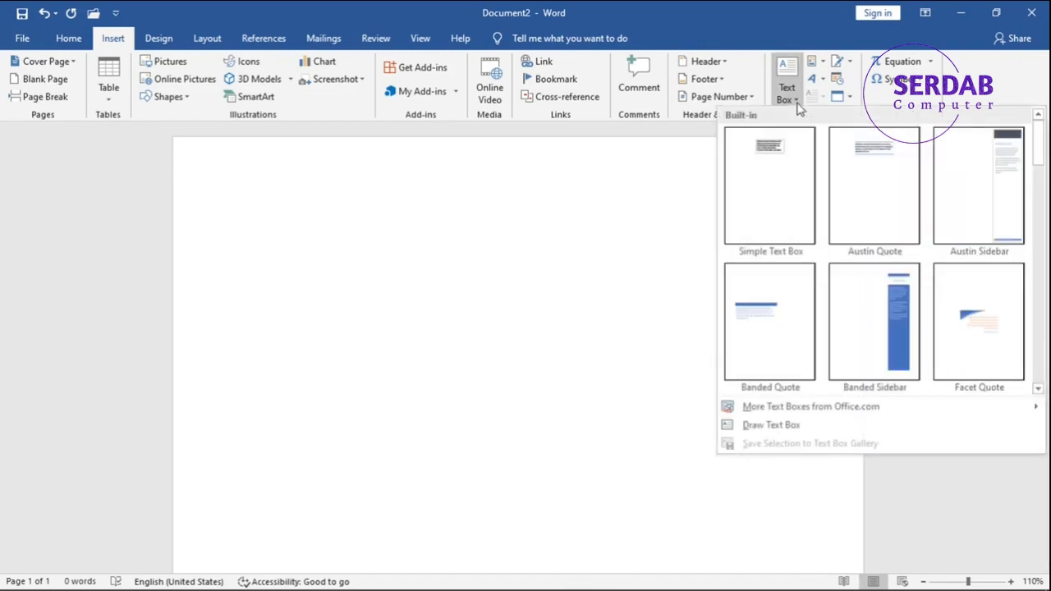
mouse_move(874, 238)
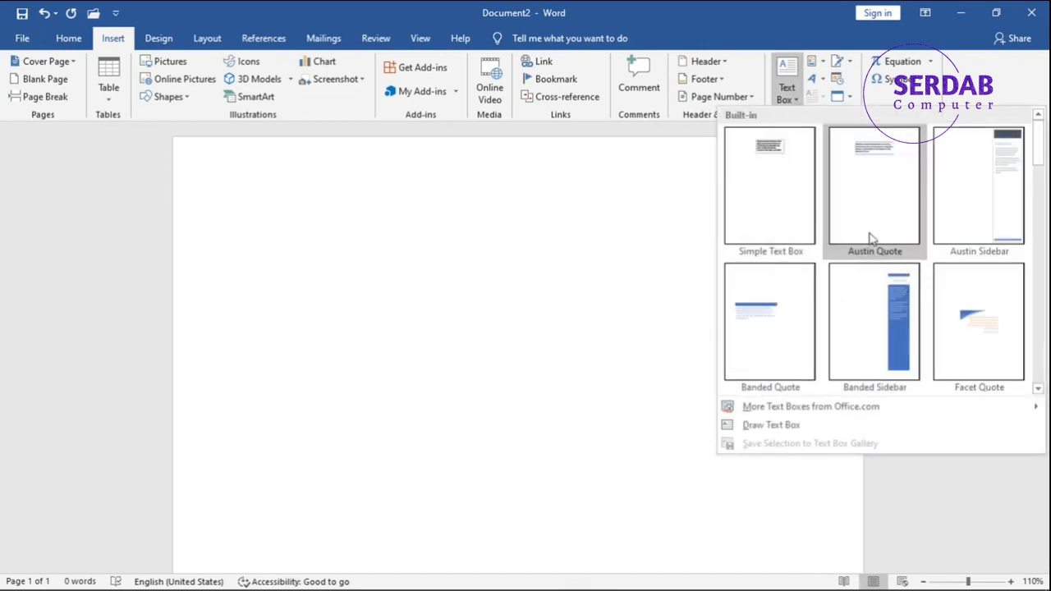
mouse_move(906, 302)
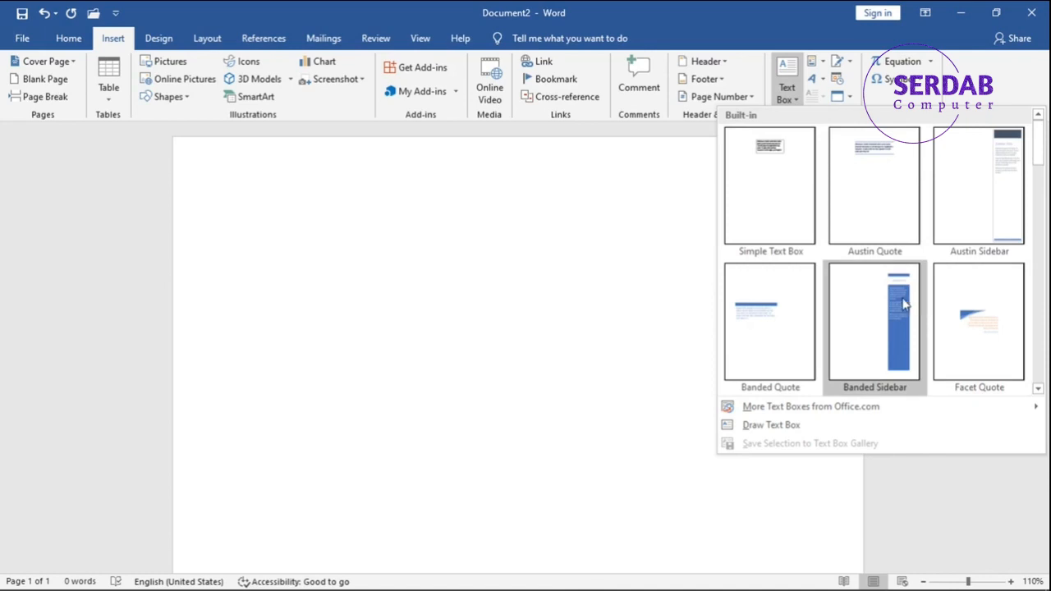
mouse_move(905, 203)
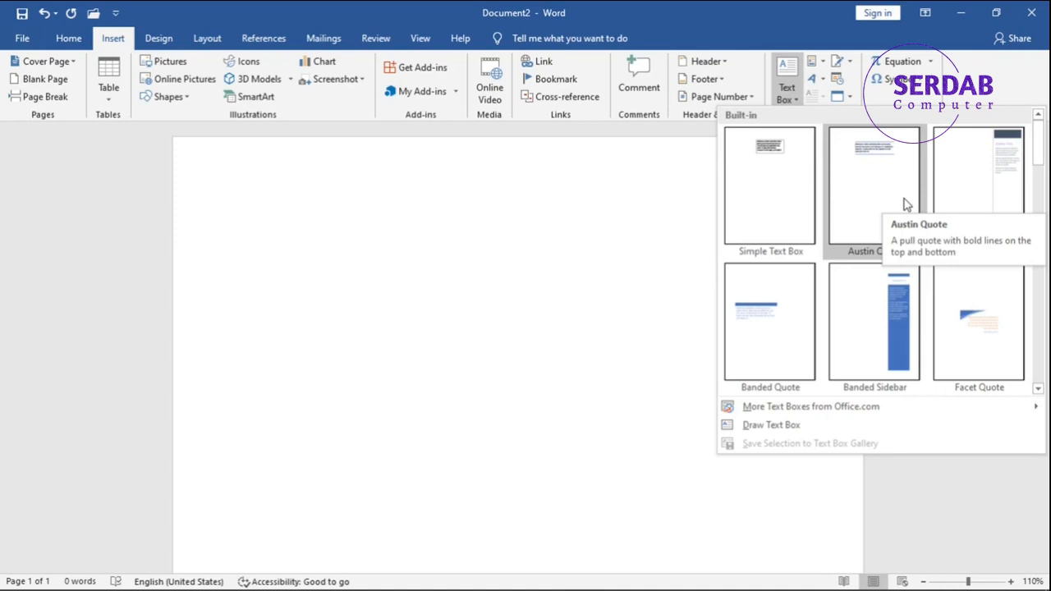
scroll(down, 3)
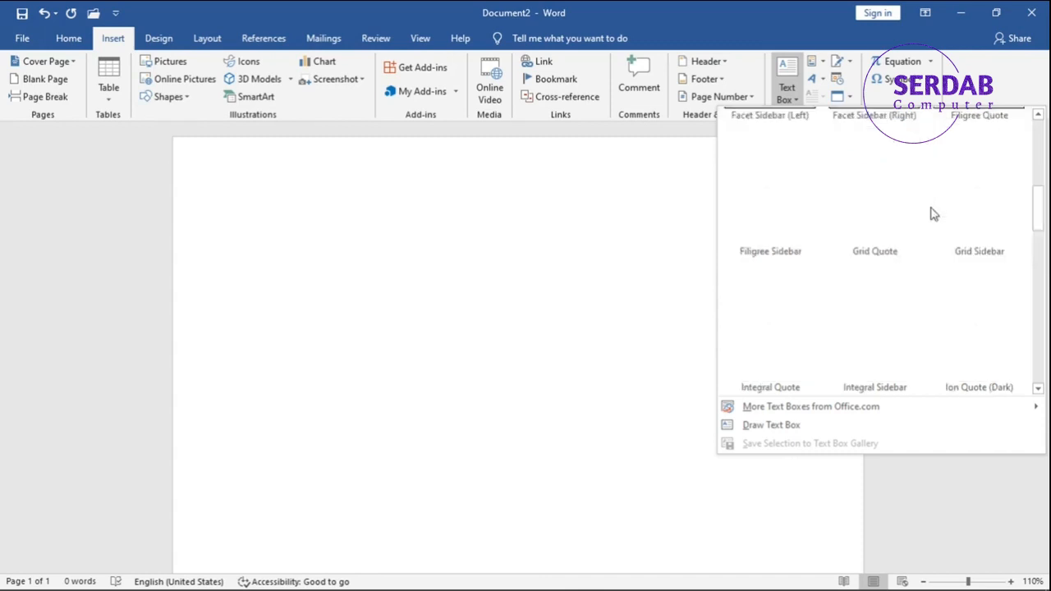
scroll(down, 3)
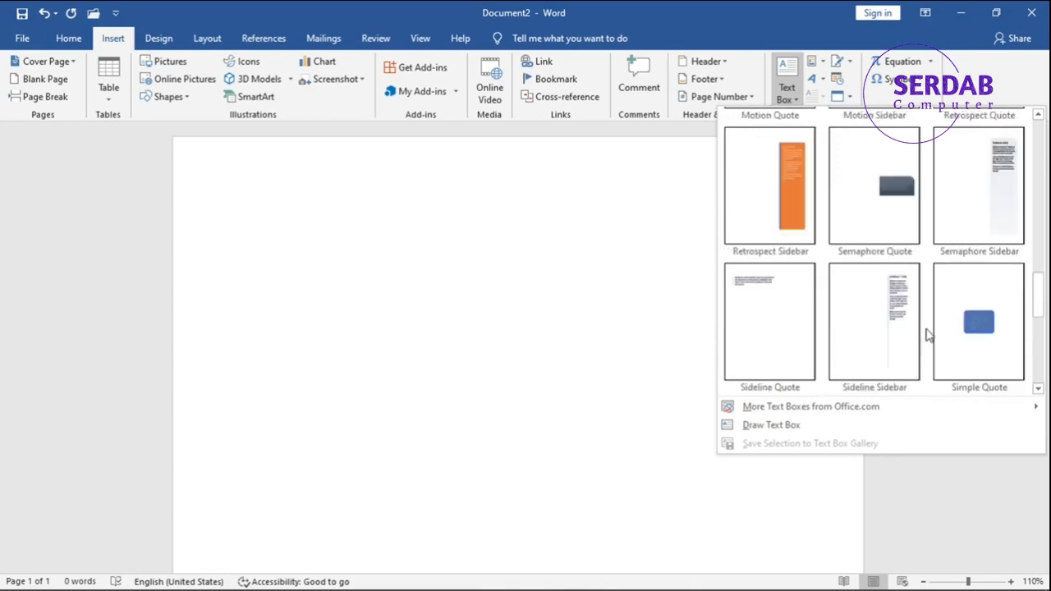
scroll(down, 3)
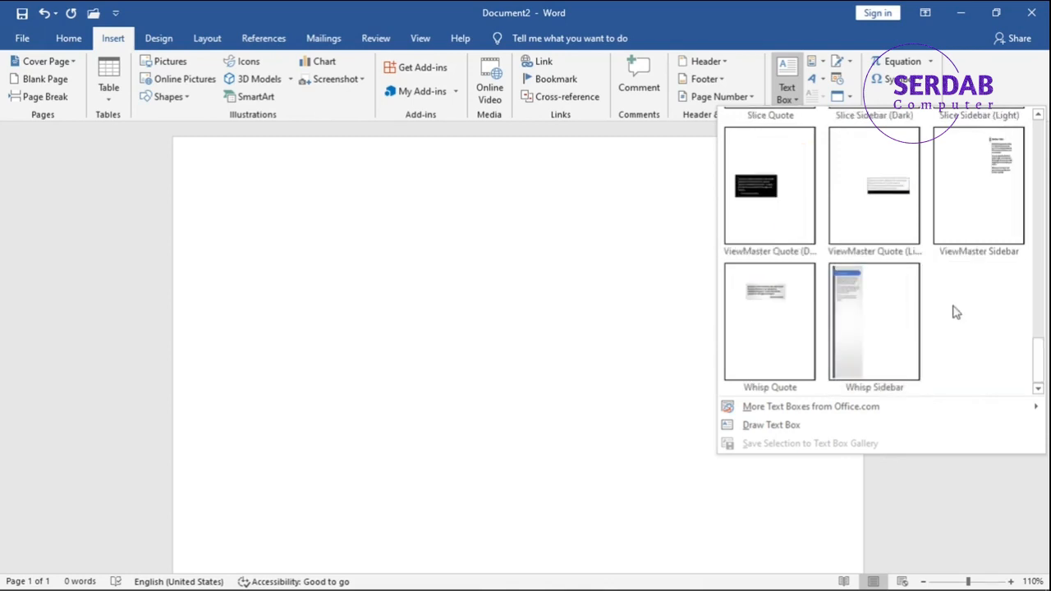
scroll(up, 3)
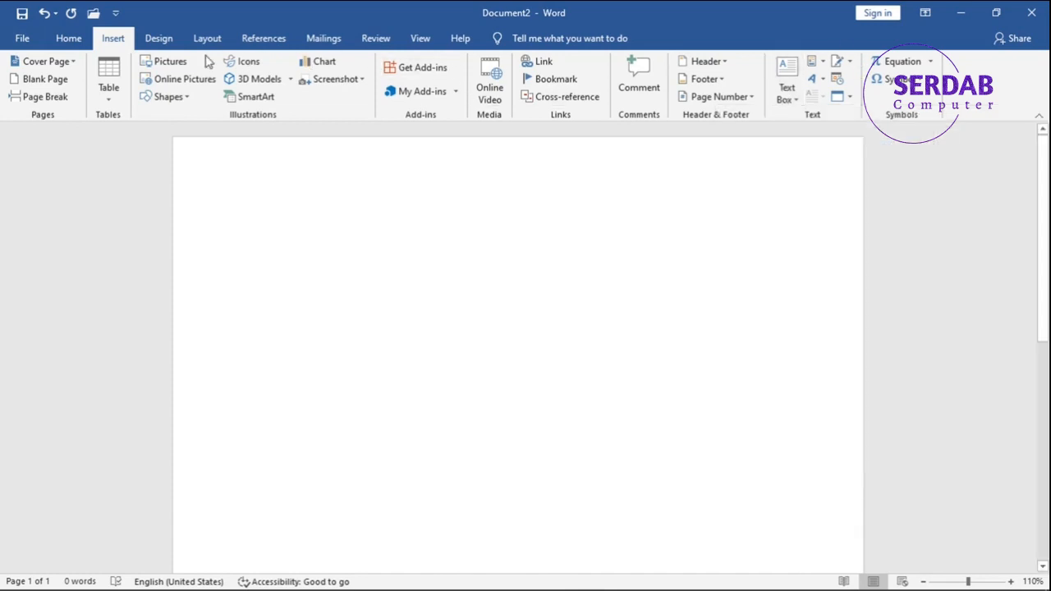
click(168, 95)
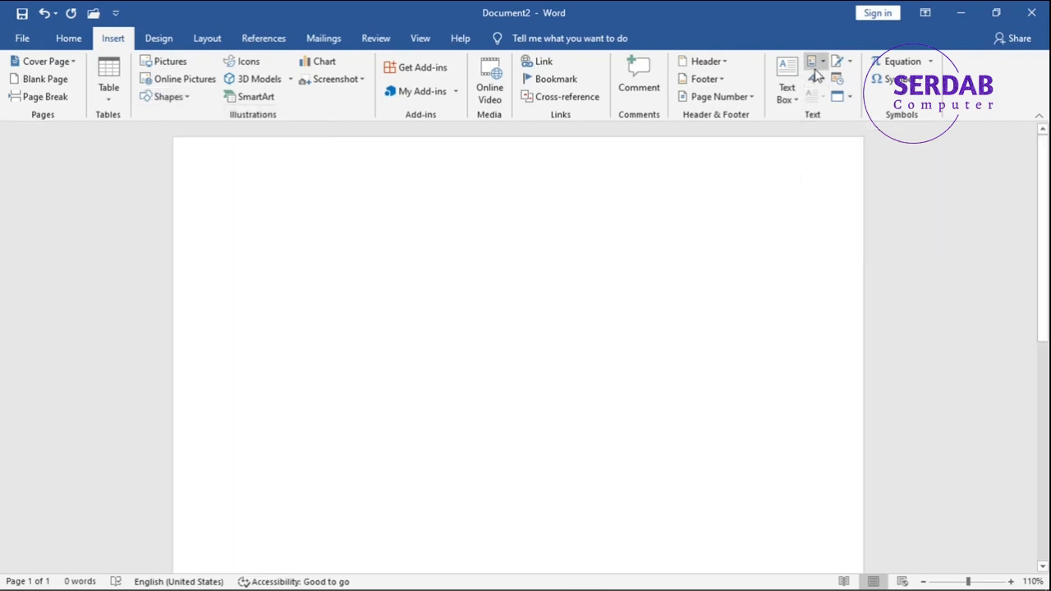
Show the Quick Parts list and preview the saved AutoText entries.
click(814, 61)
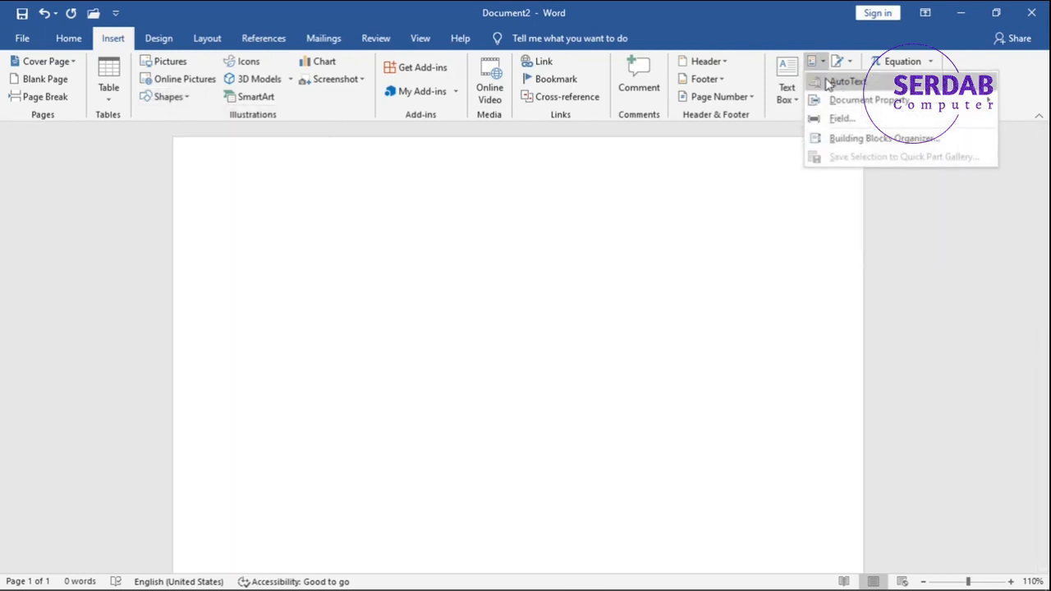
click(851, 81)
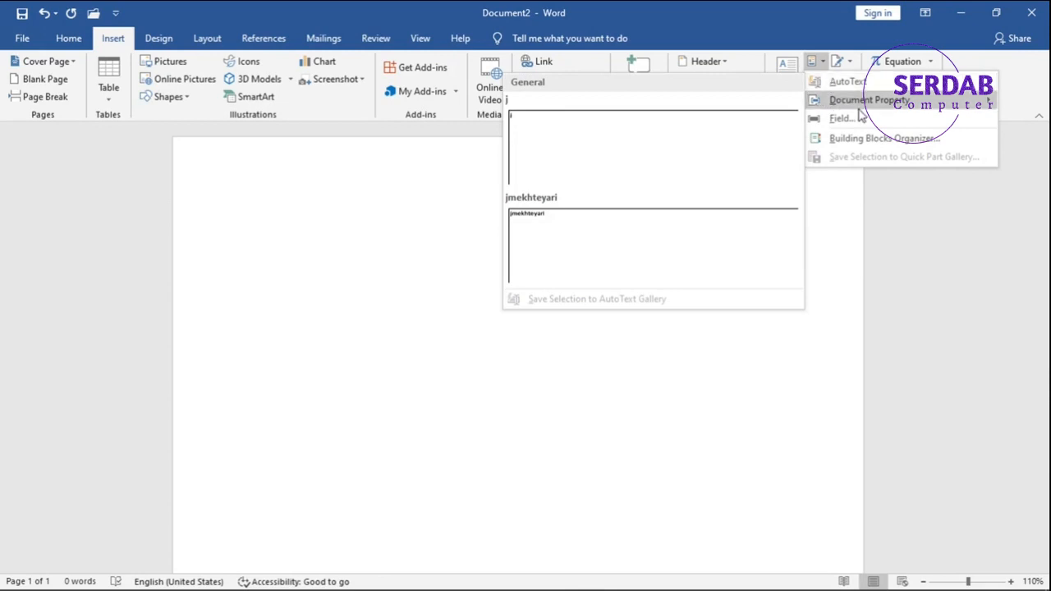
click(864, 101)
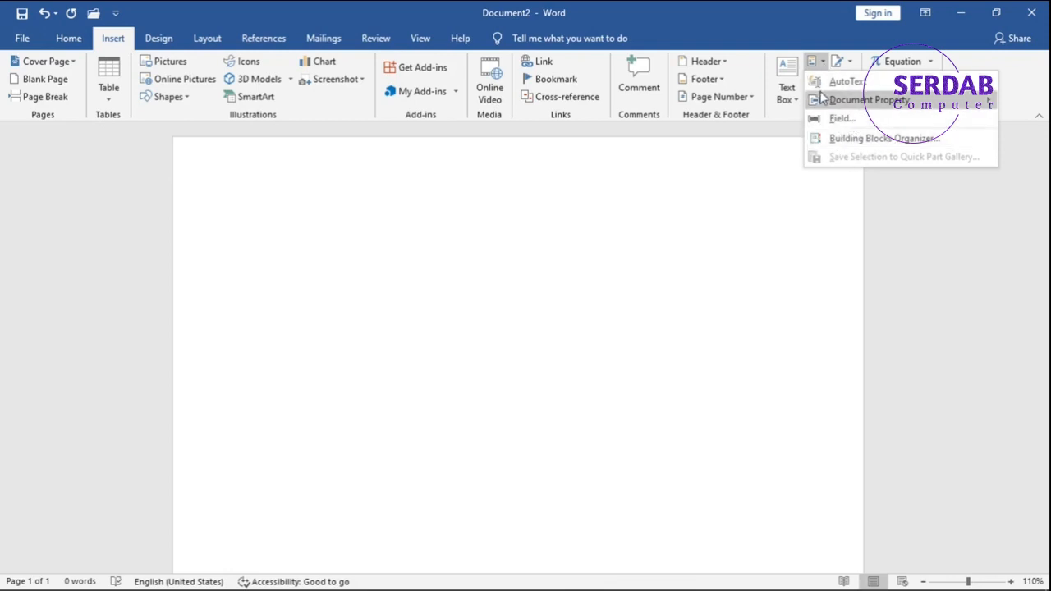
Insert first-style WordArt reading 'Microsoft Word MasterCLASS' near the top of the page.
click(810, 79)
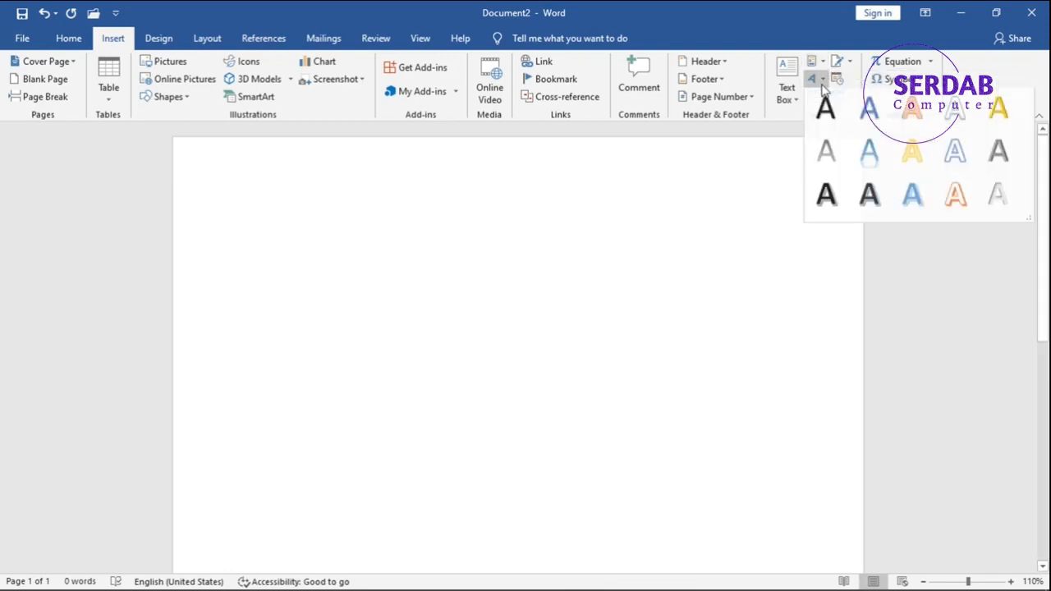
mouse_move(827, 112)
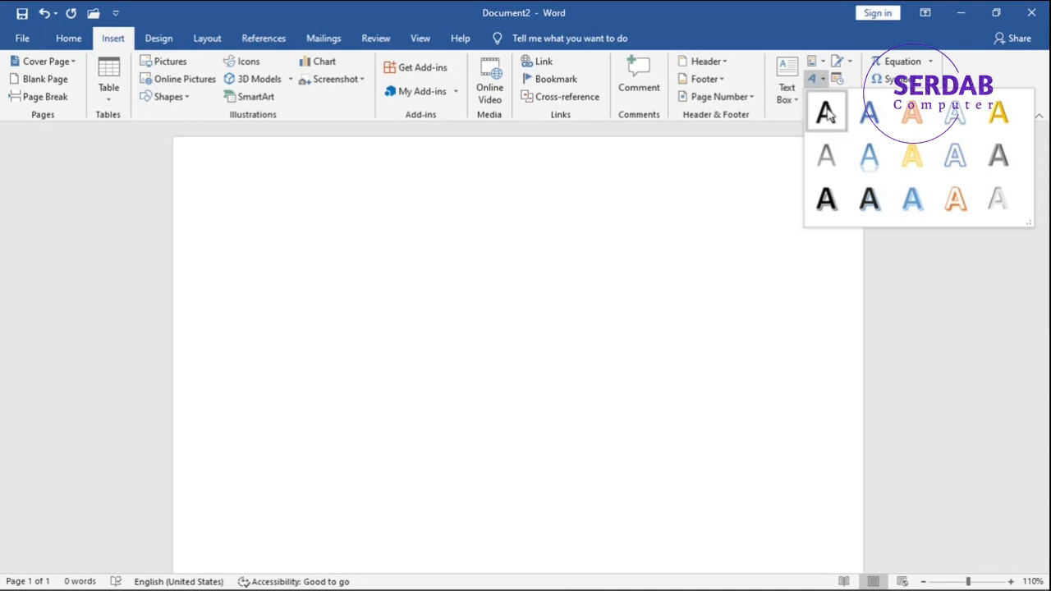
click(826, 114)
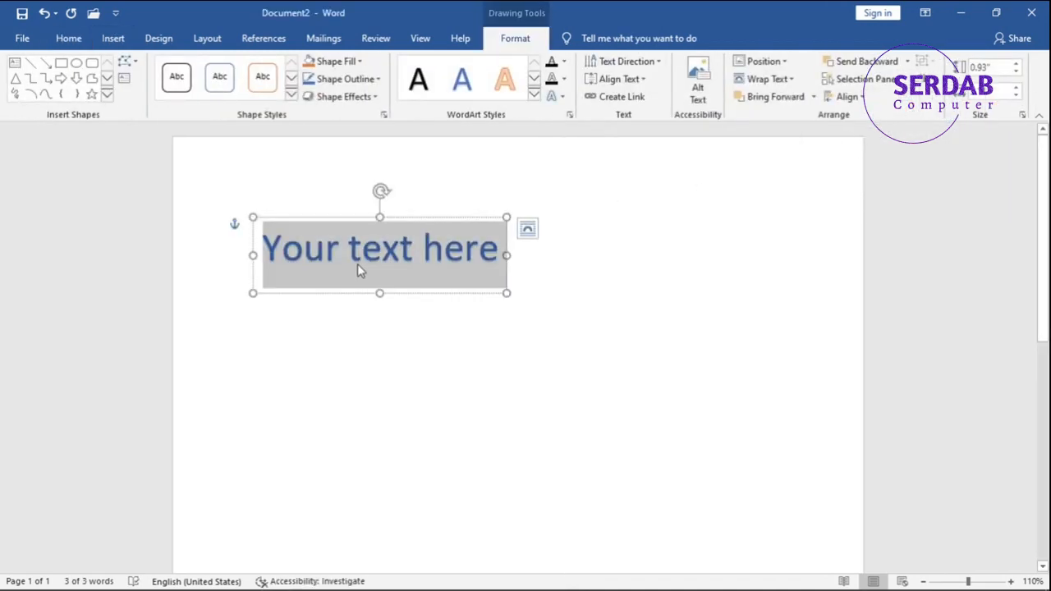
text(Wo)
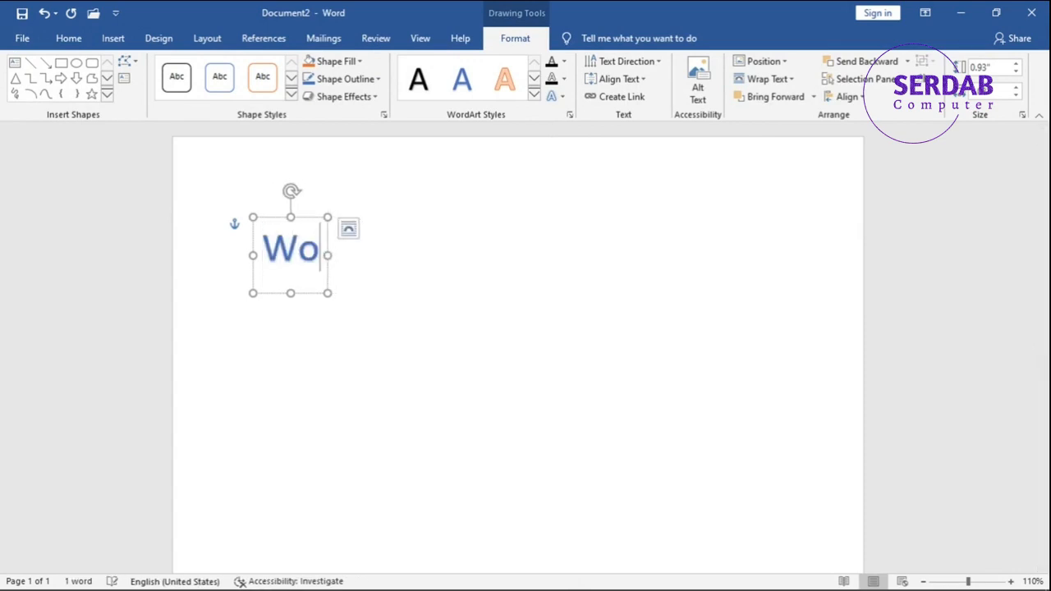
text(Microsoft Word Mas)
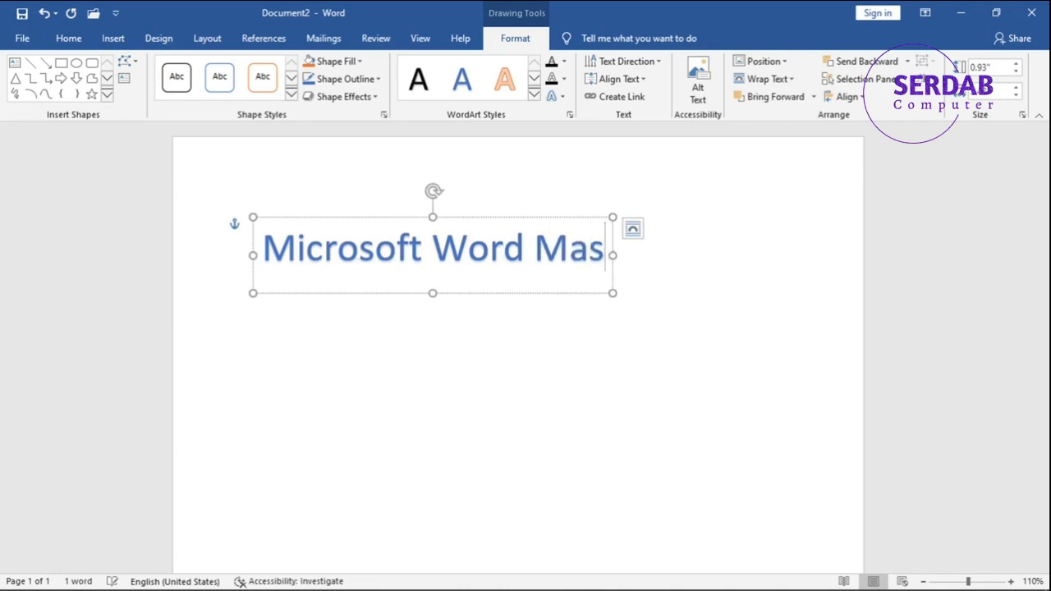
text(terCLASS)
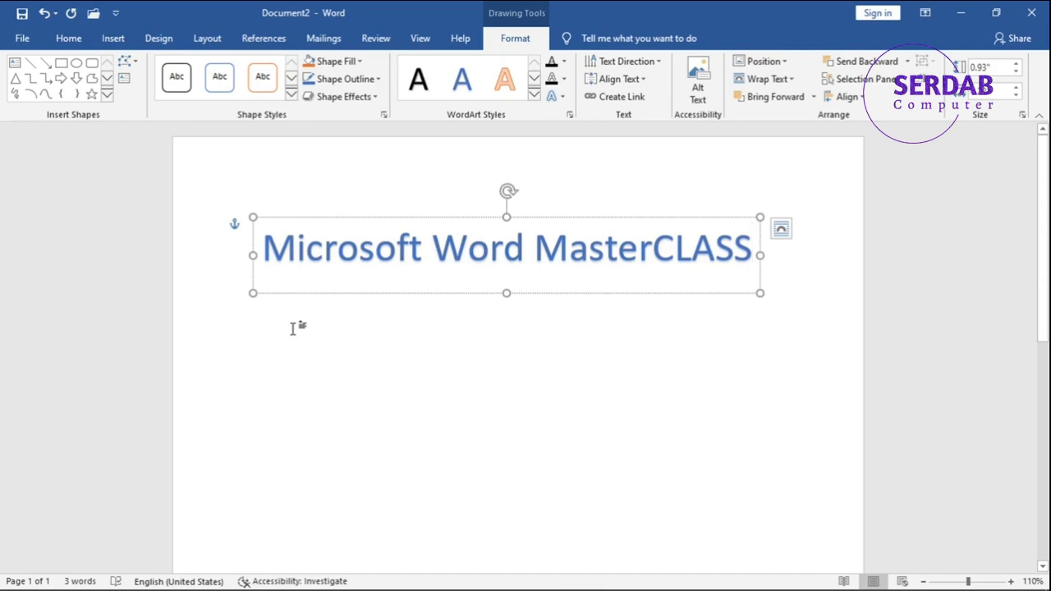
mouse_move(510, 53)
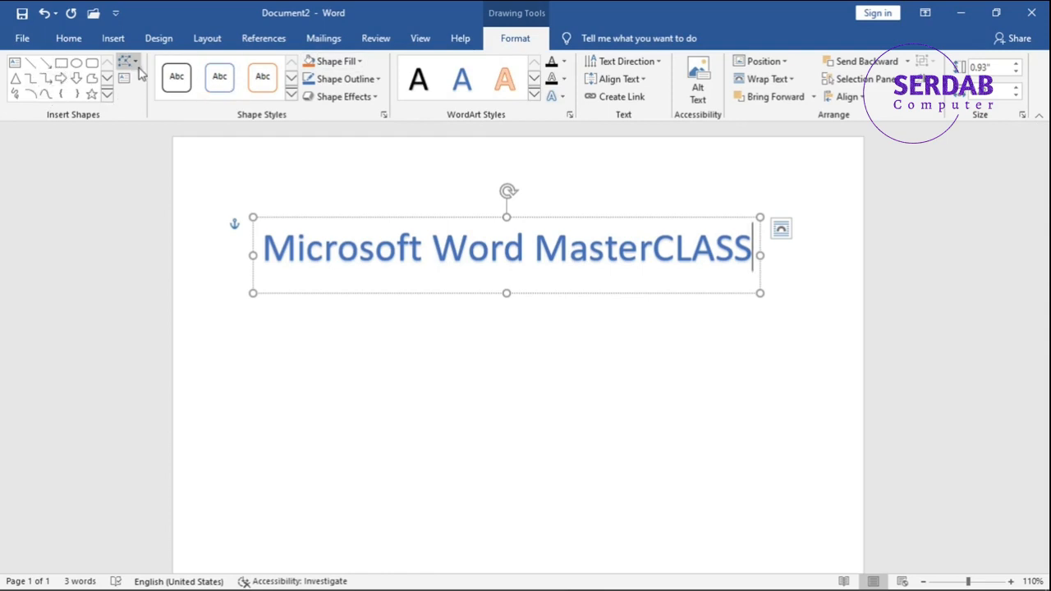
Preview alternative text effects on the WordArt title, keeping its original blue look.
click(128, 62)
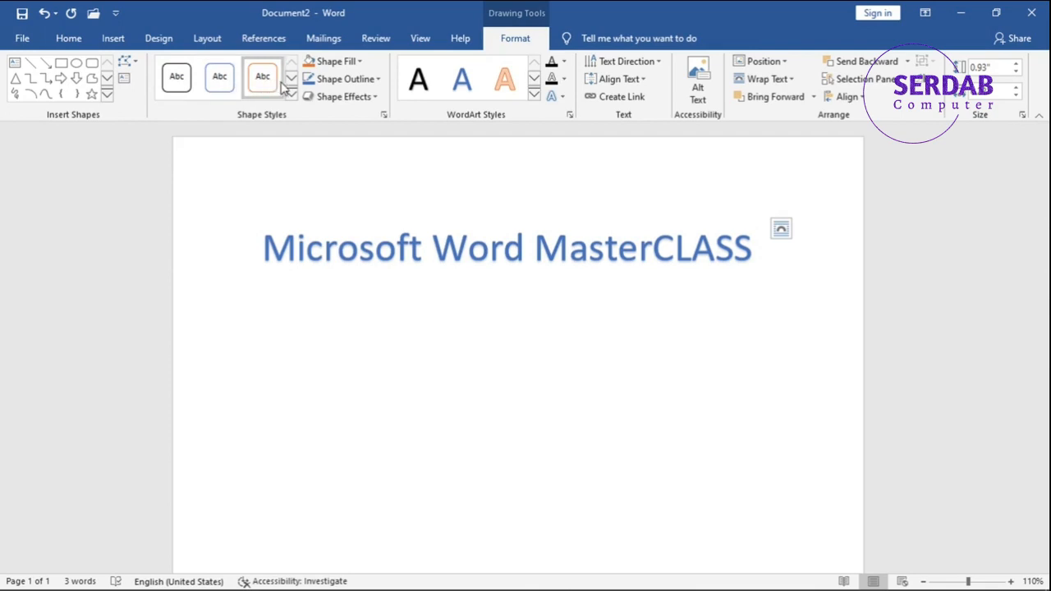
click(506, 248)
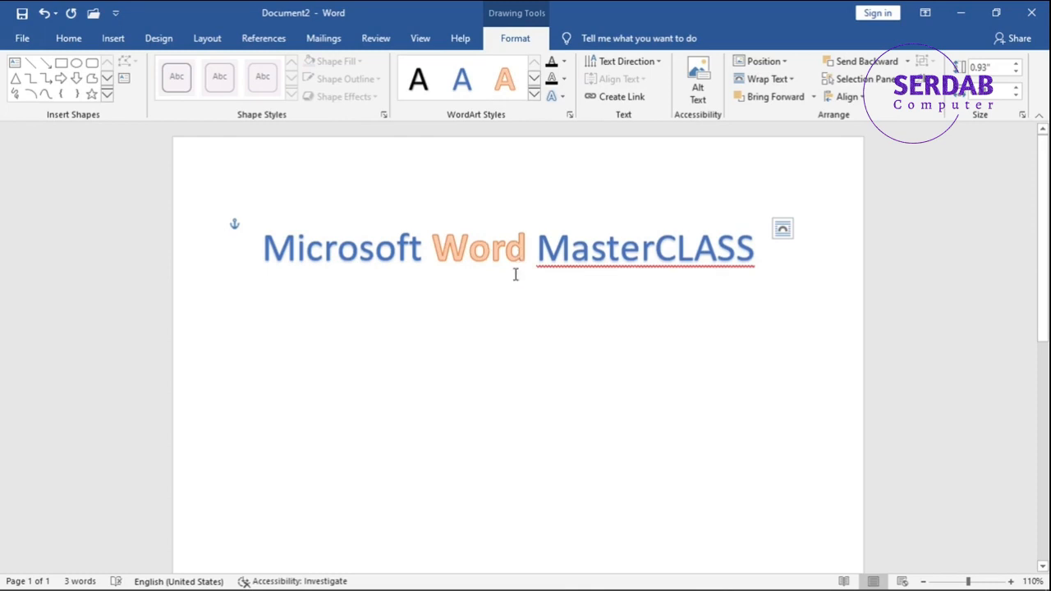
click(506, 79)
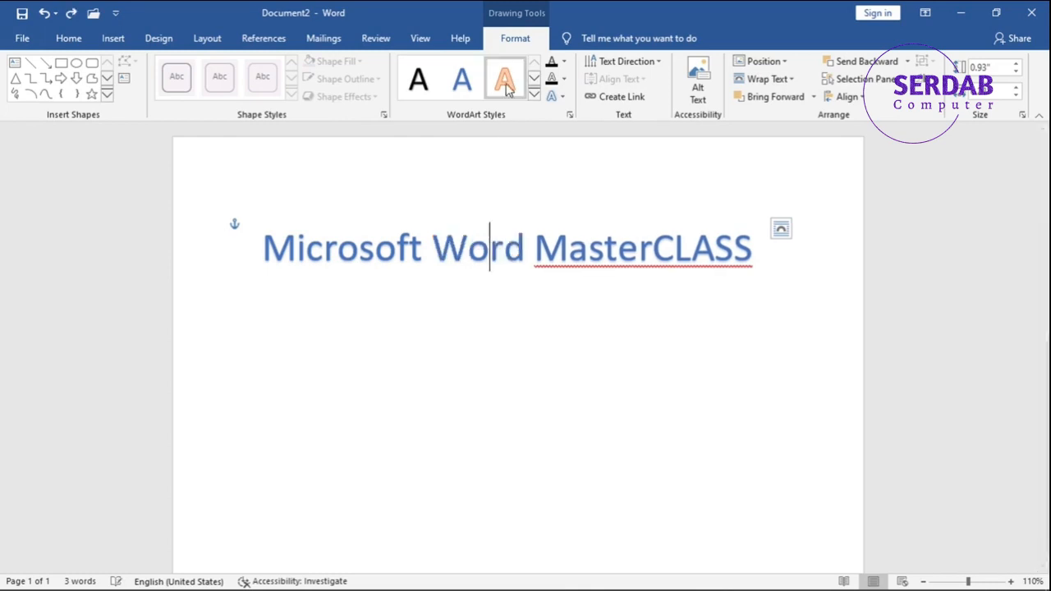
click(460, 38)
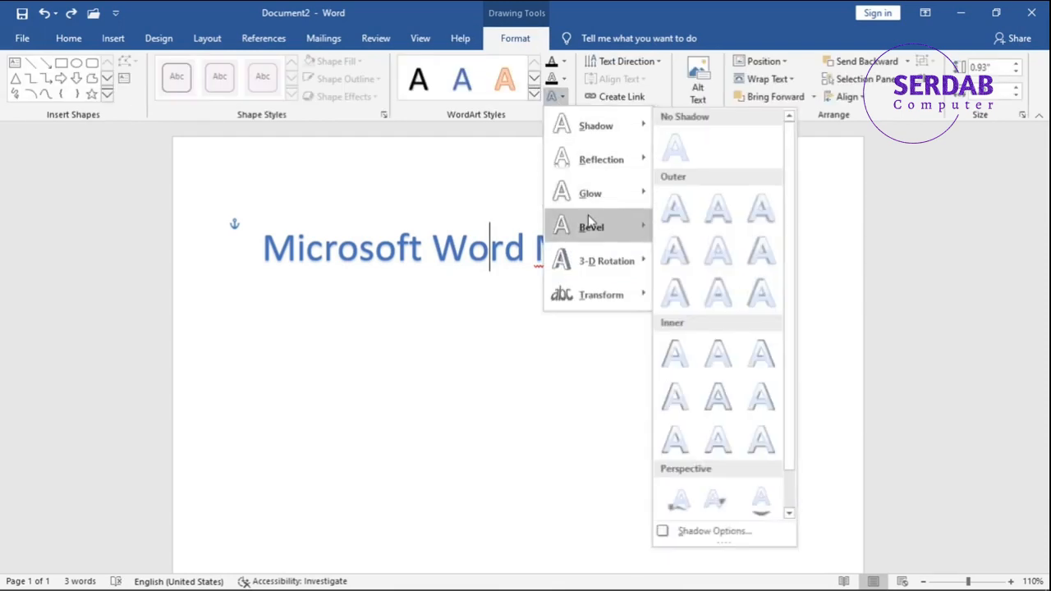
click(602, 296)
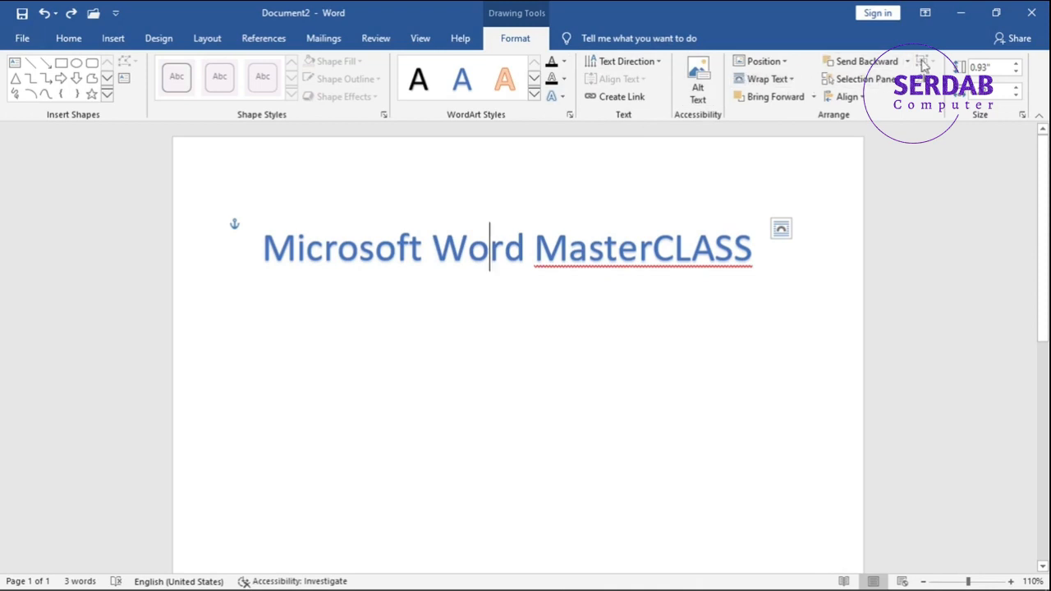
mouse_move(356, 223)
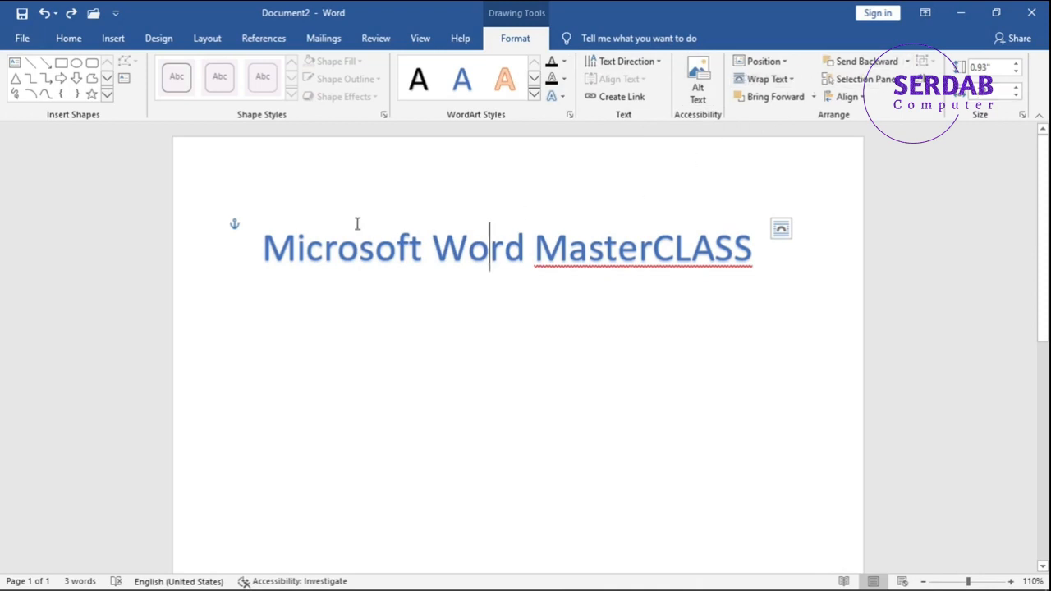
Delete the WordArt title and generate sample filler text with =RAND().
key(Delete)
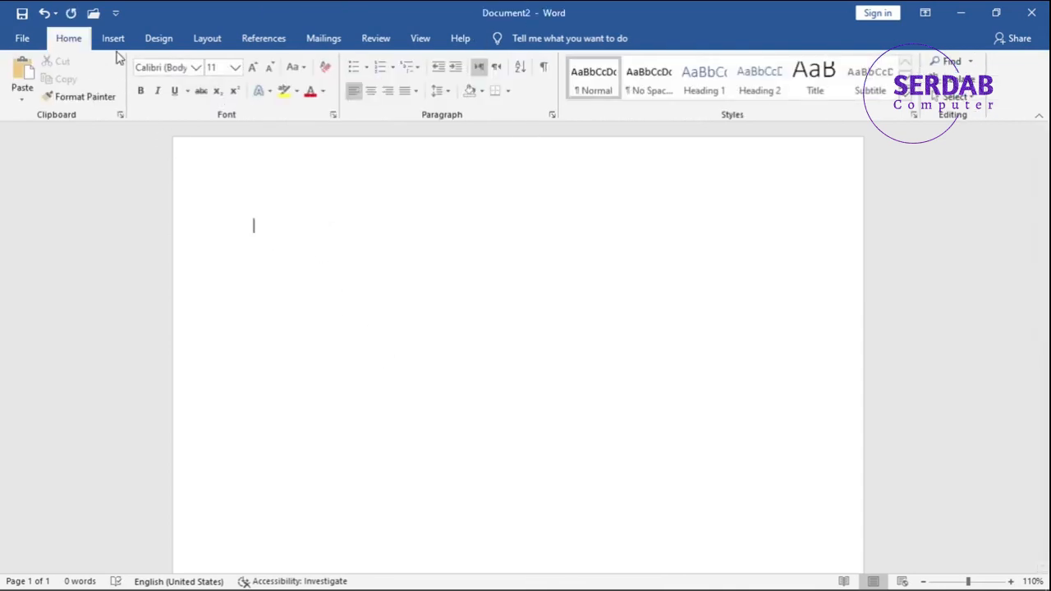
click(112, 37)
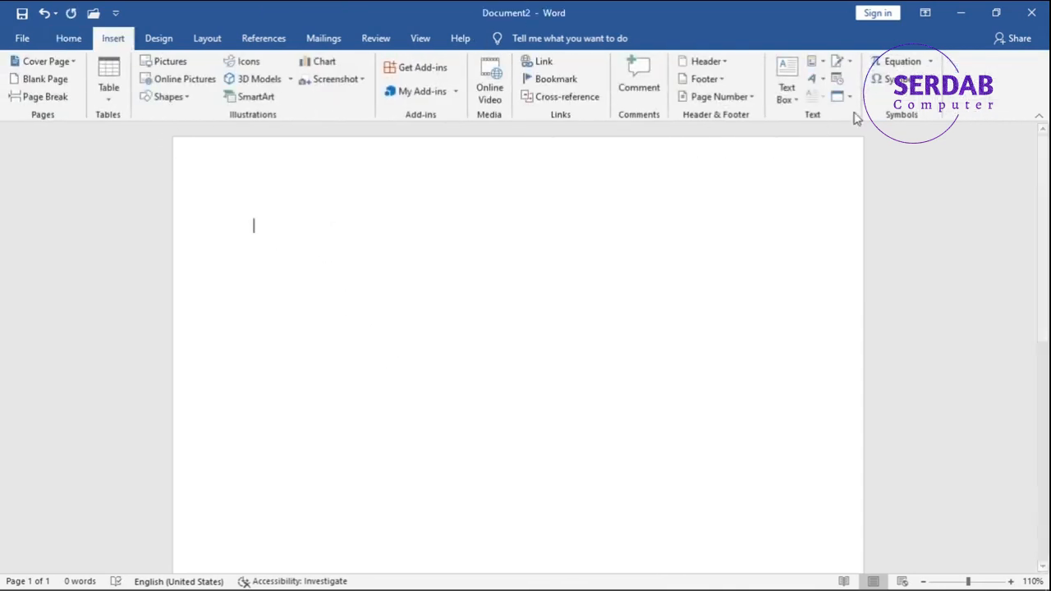
mouse_move(817, 99)
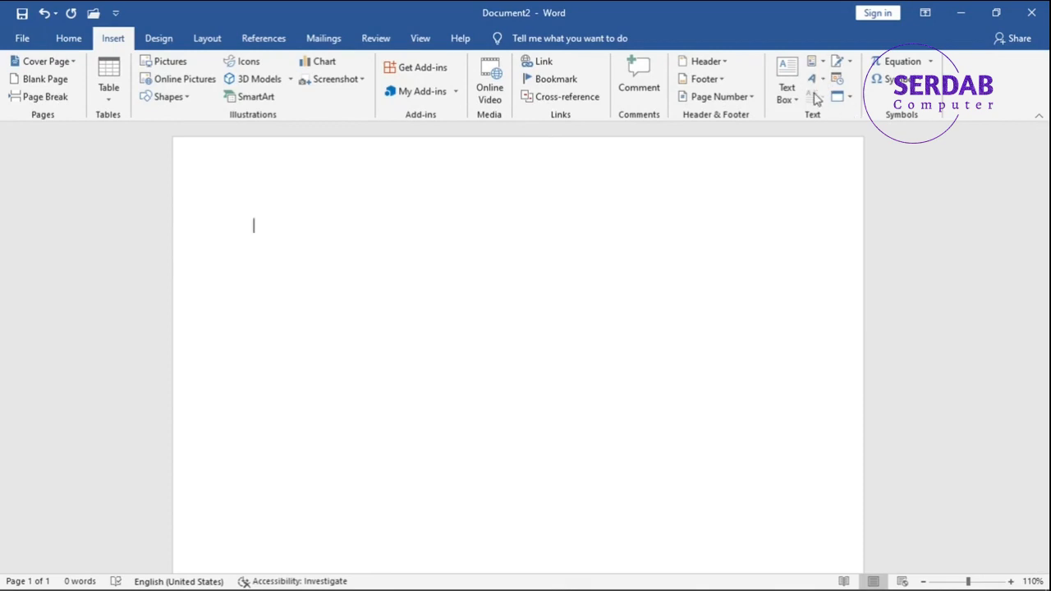
mouse_move(815, 97)
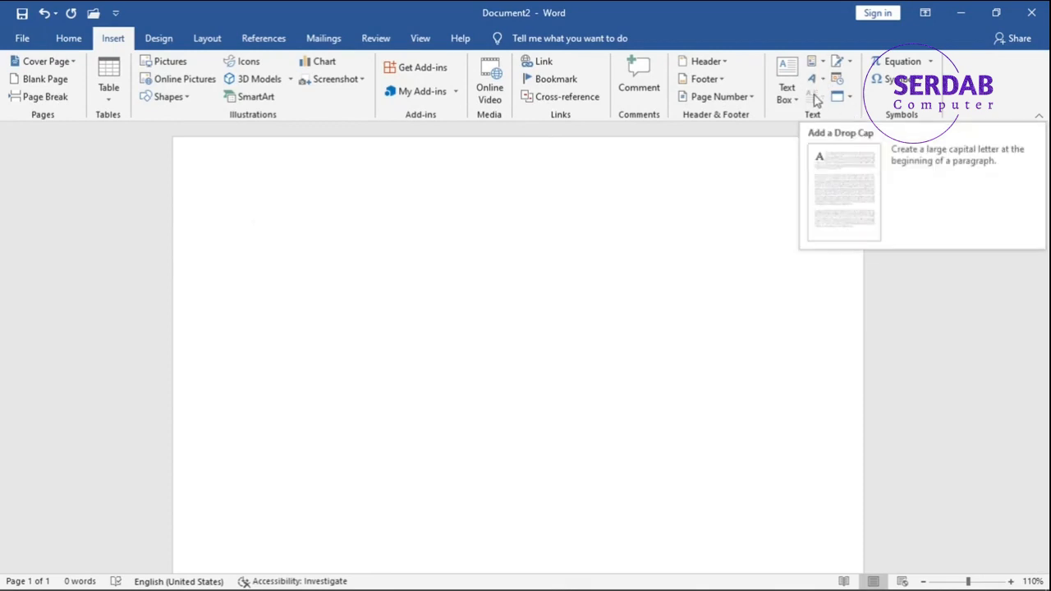
text(=RAND)
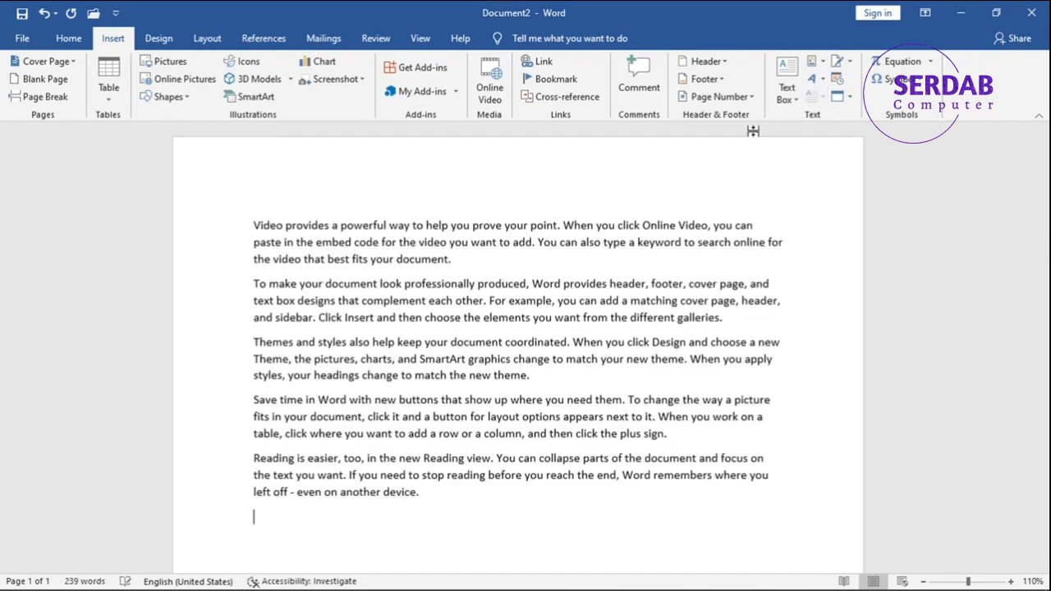
Give the opening paragraph a dropped drop-cap 'V' and review its Drop Cap Options.
drag(253, 225, 296, 282)
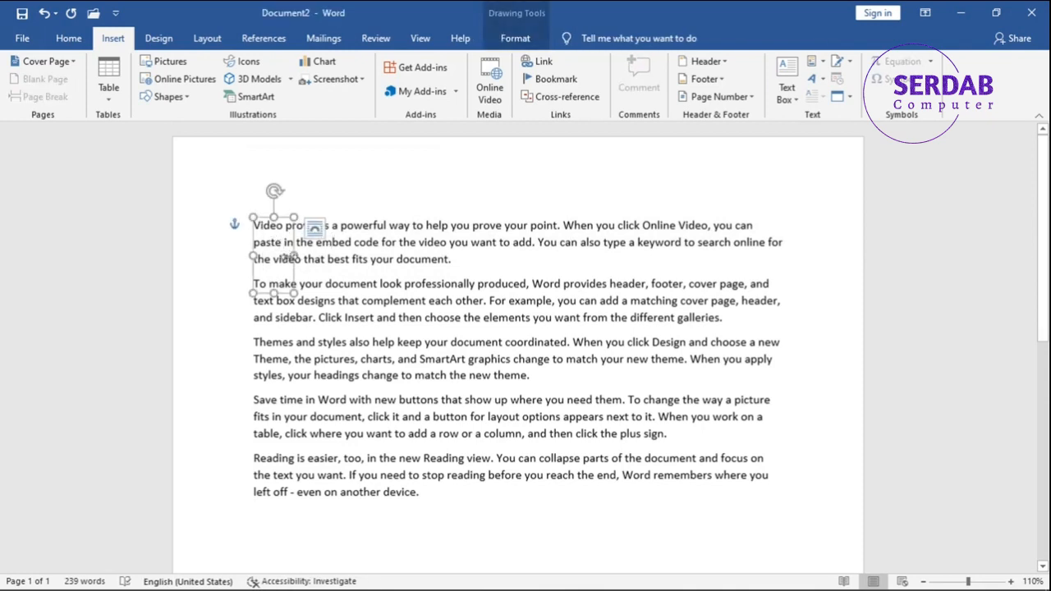
click(332, 267)
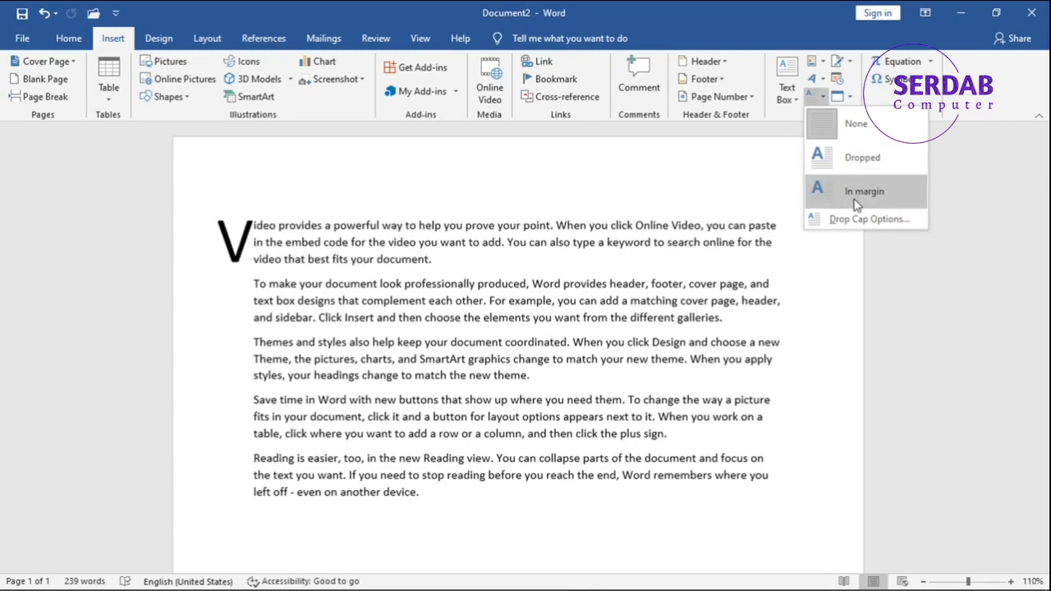
click(864, 190)
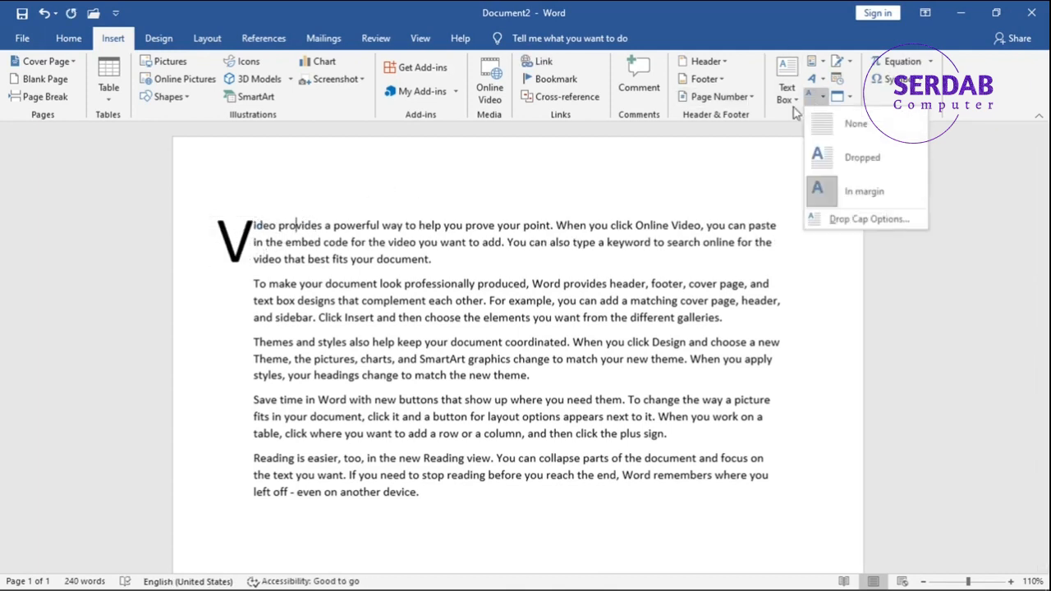
click(867, 218)
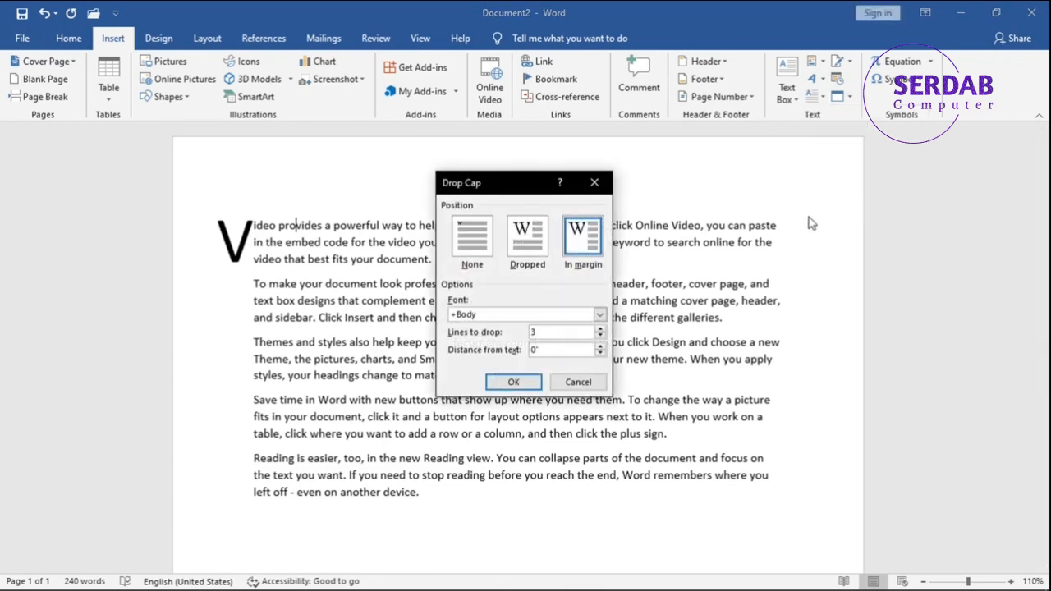
mouse_move(521, 260)
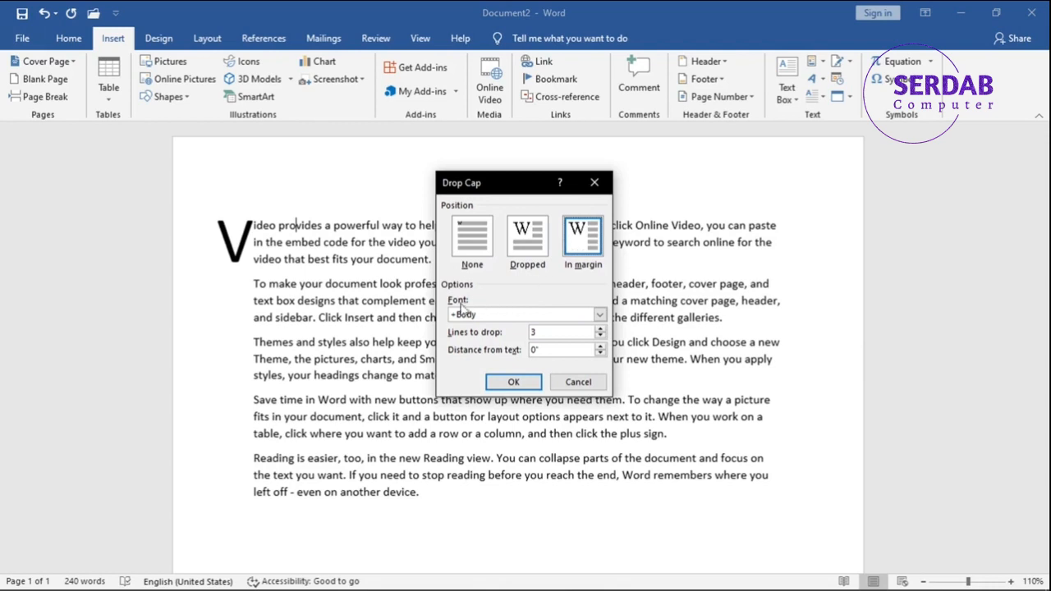
mouse_move(509, 340)
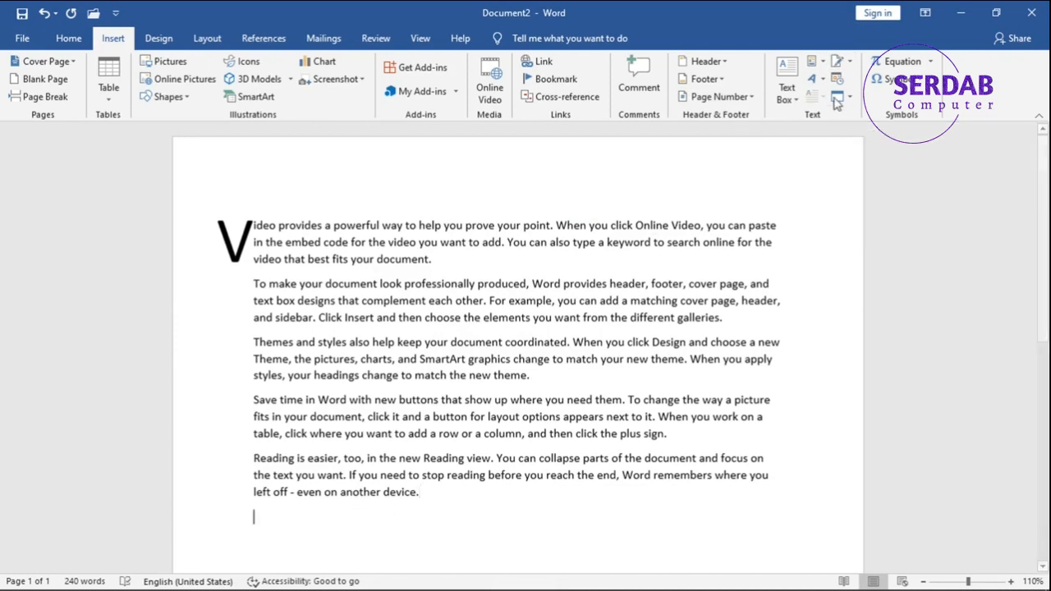
click(836, 78)
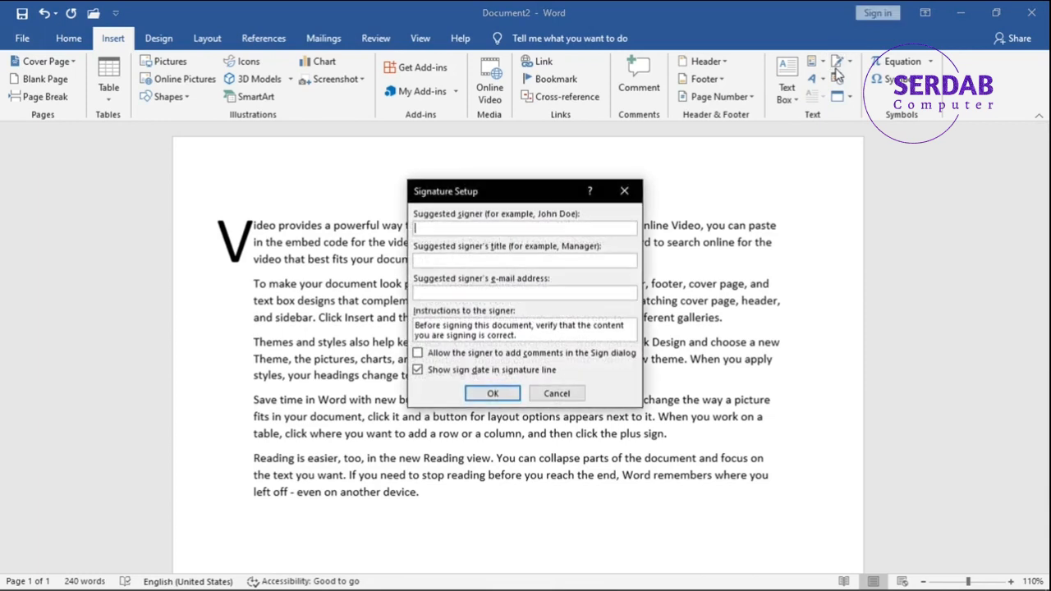
mouse_move(435, 259)
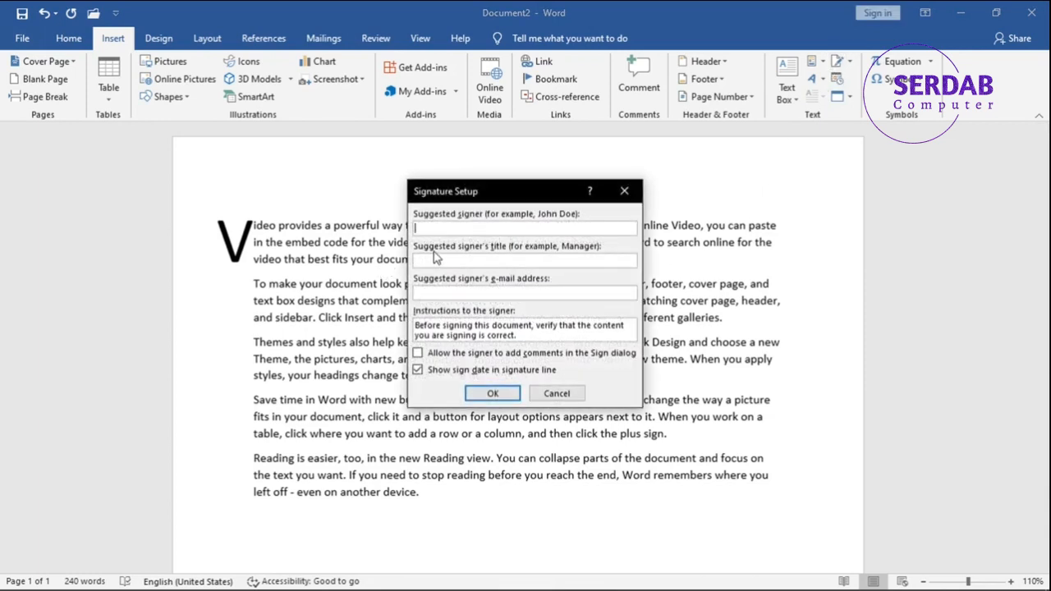
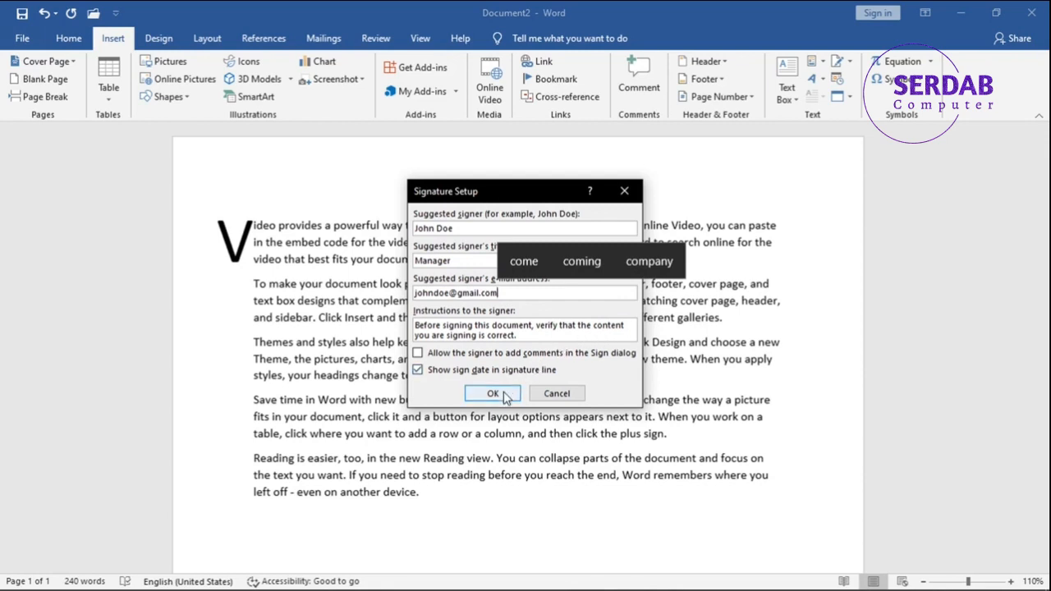
click(492, 394)
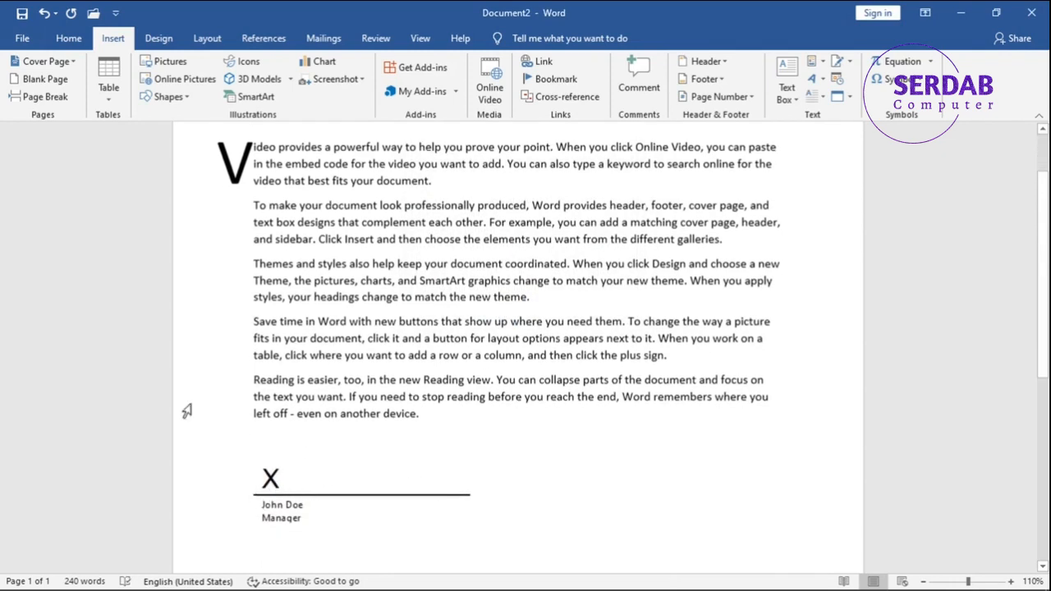
click(839, 64)
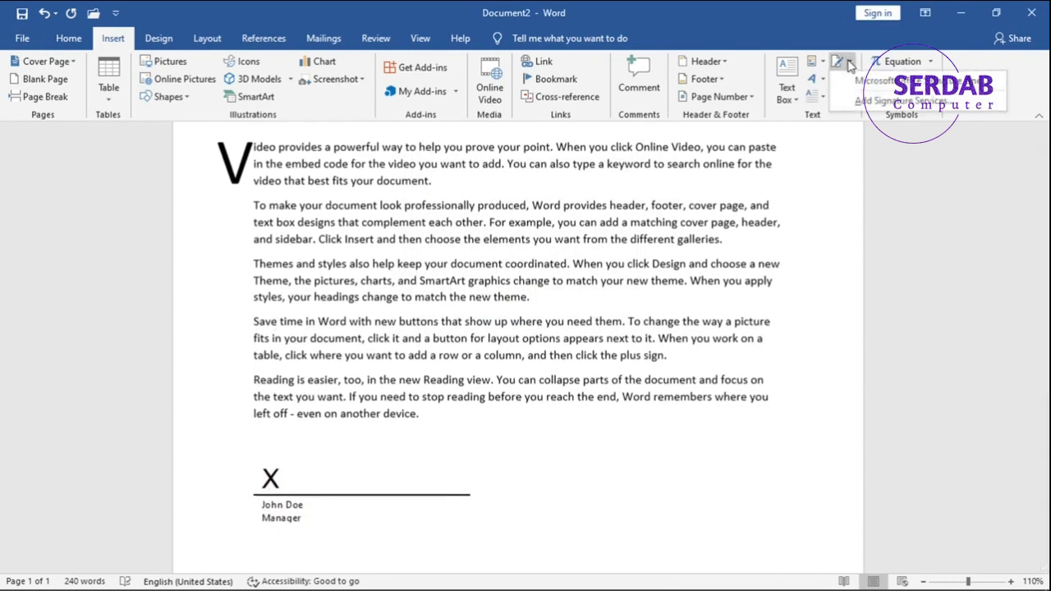
click(838, 61)
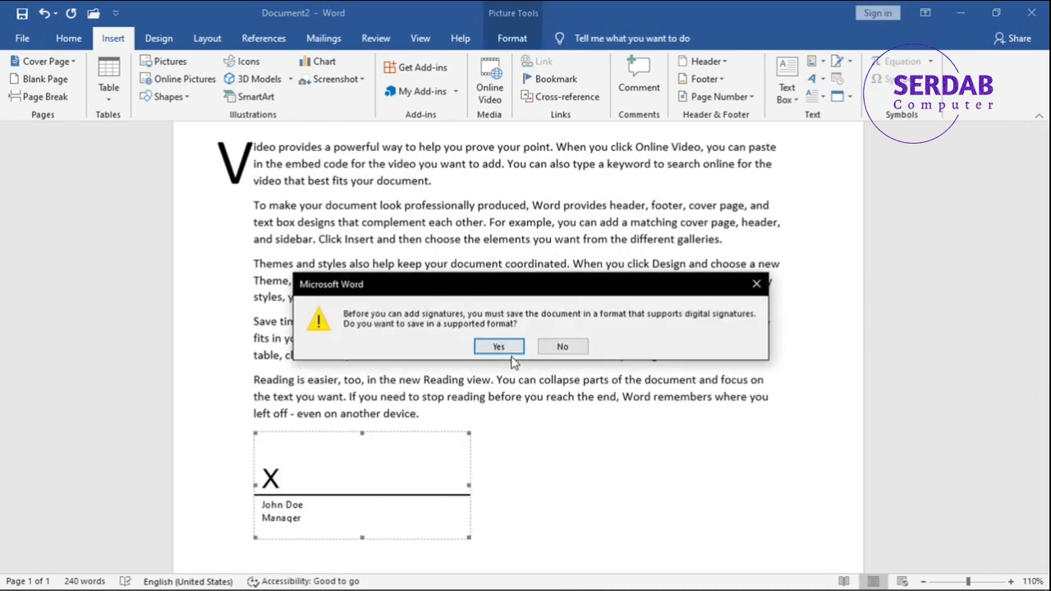
click(500, 345)
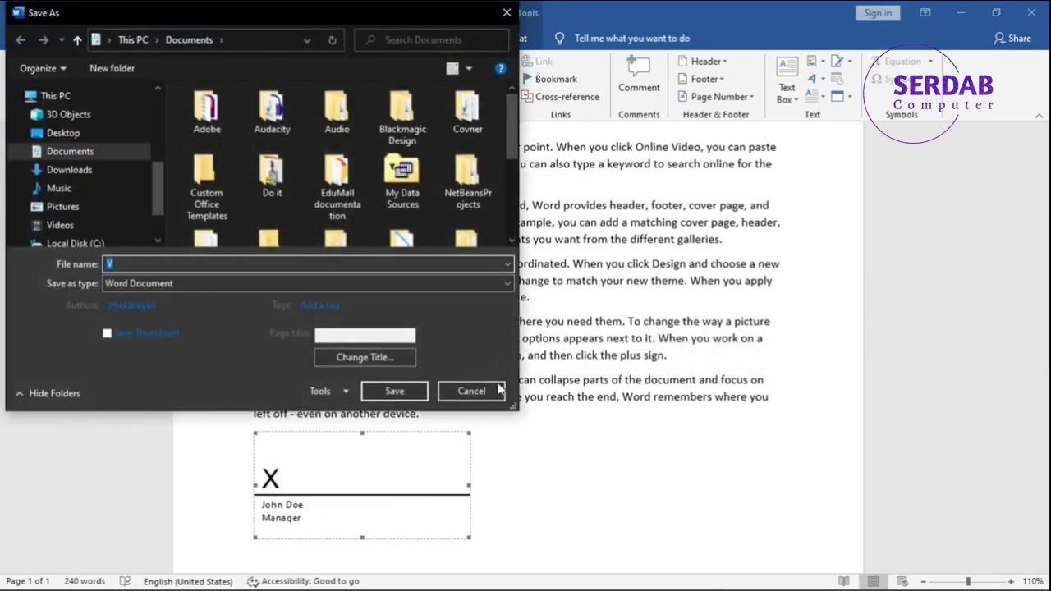
click(470, 391)
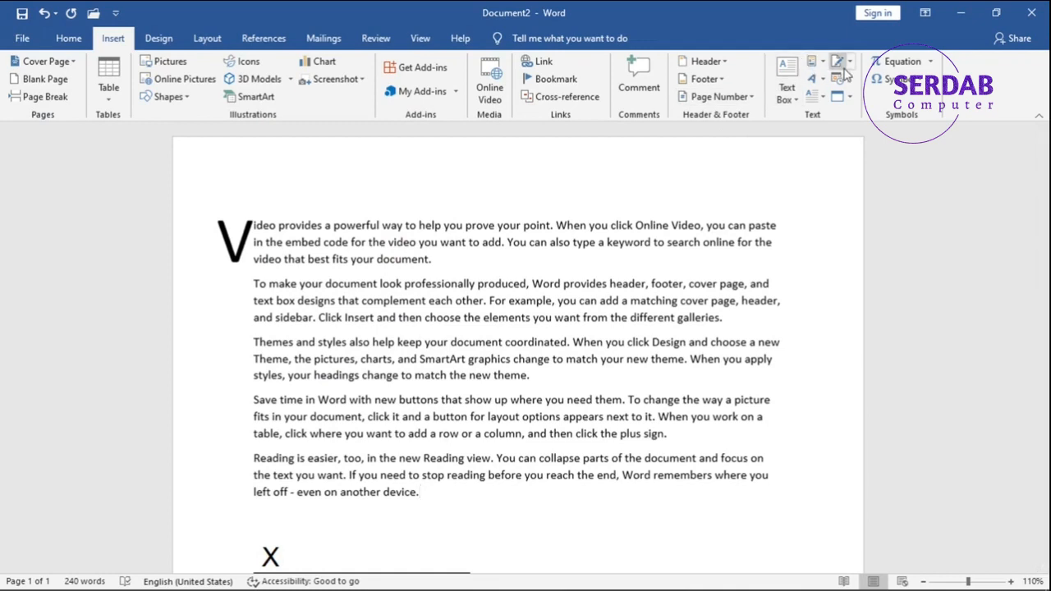
mouse_move(841, 95)
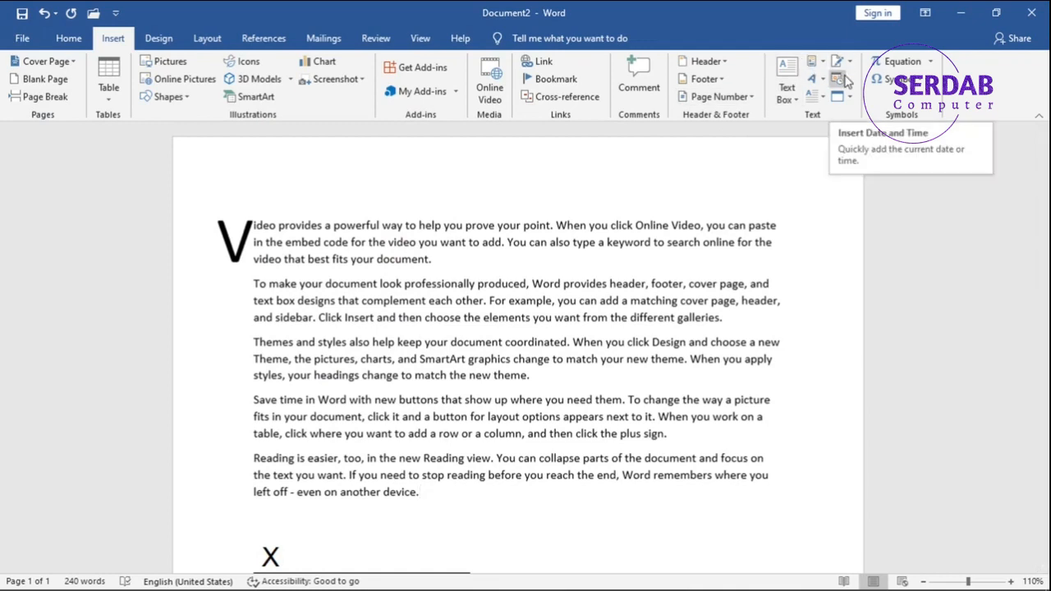
Insert the date in the long 'Sunday, June 20, 2021' format below the signature line.
click(157, 38)
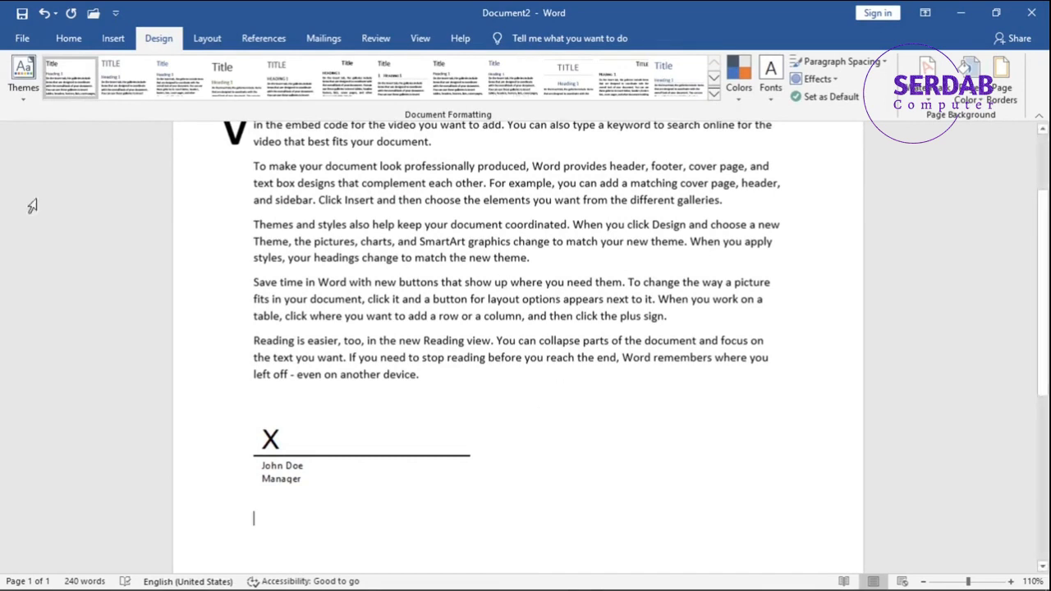
click(114, 38)
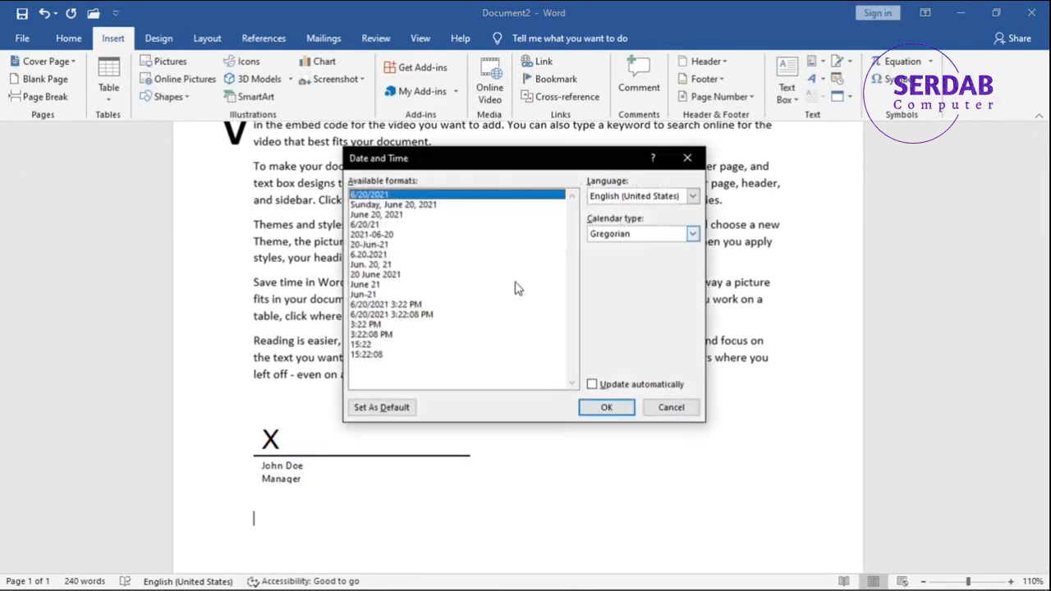
click(384, 213)
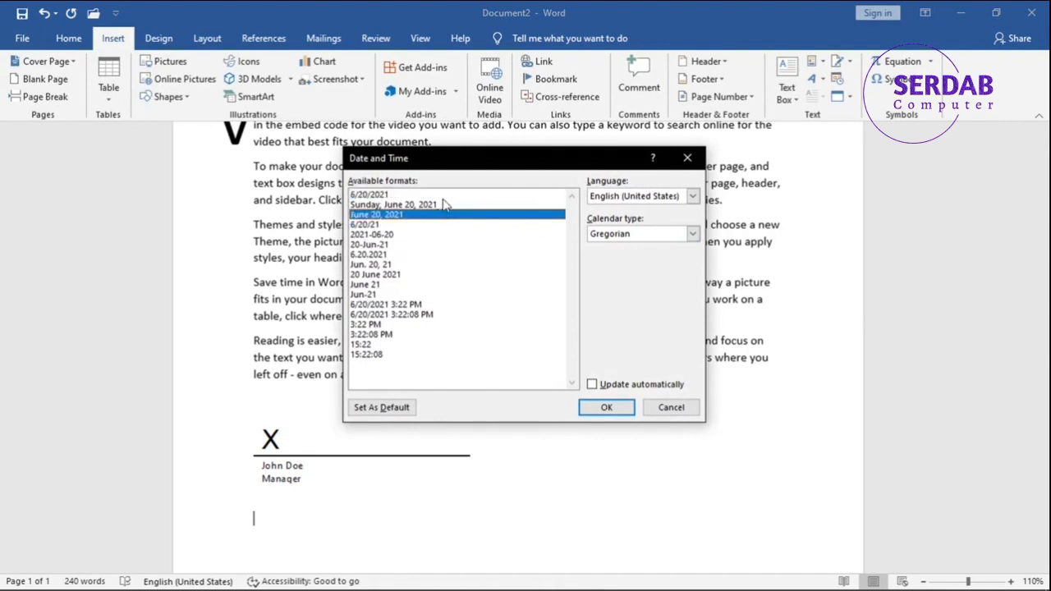
click(606, 407)
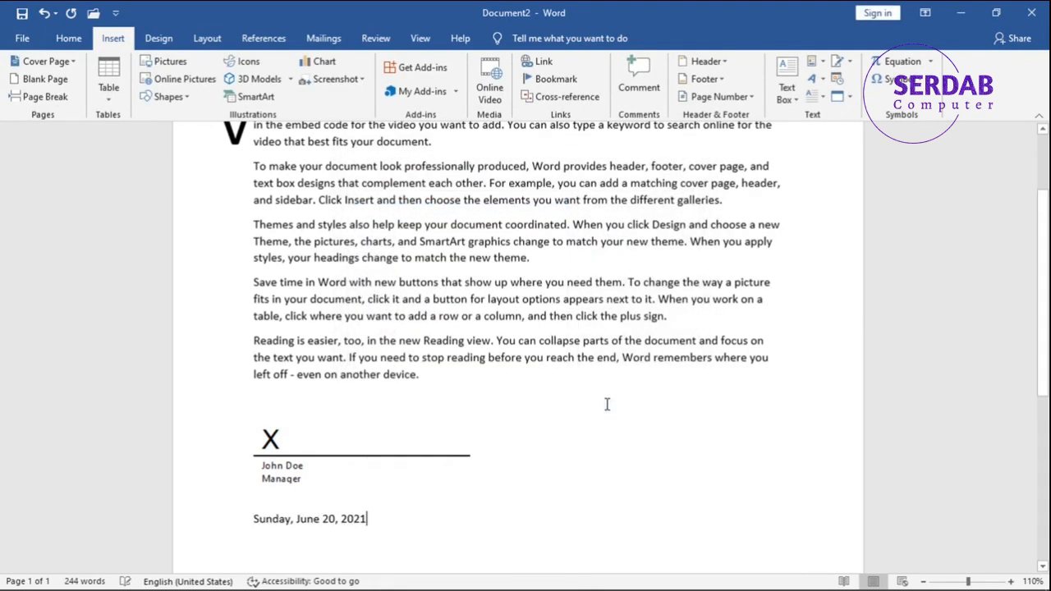
mouse_move(788, 82)
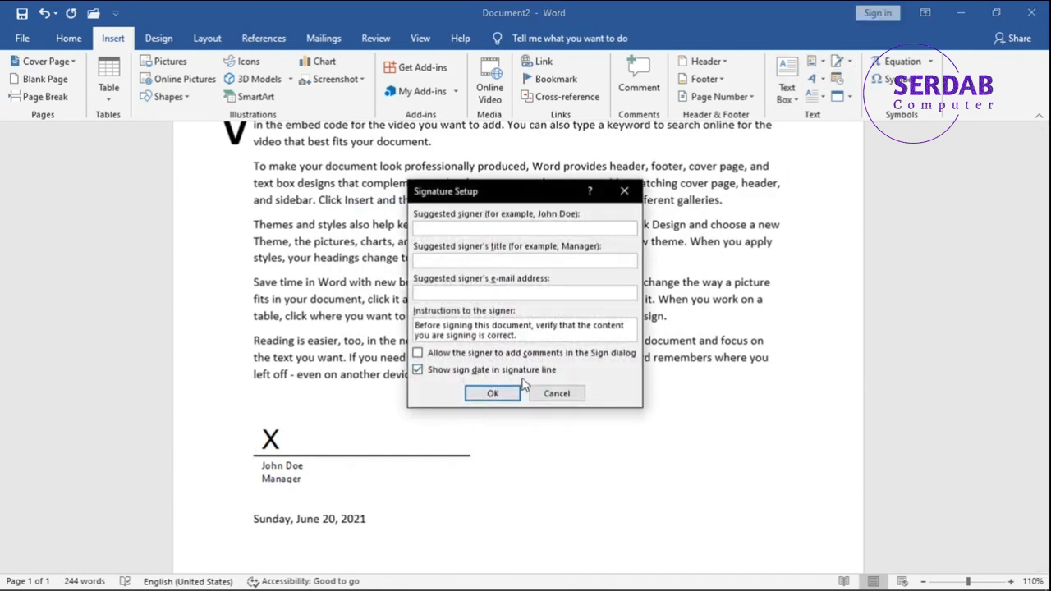
Cancel Signature Setup and bring up the Object dialog for embedding an object.
click(493, 393)
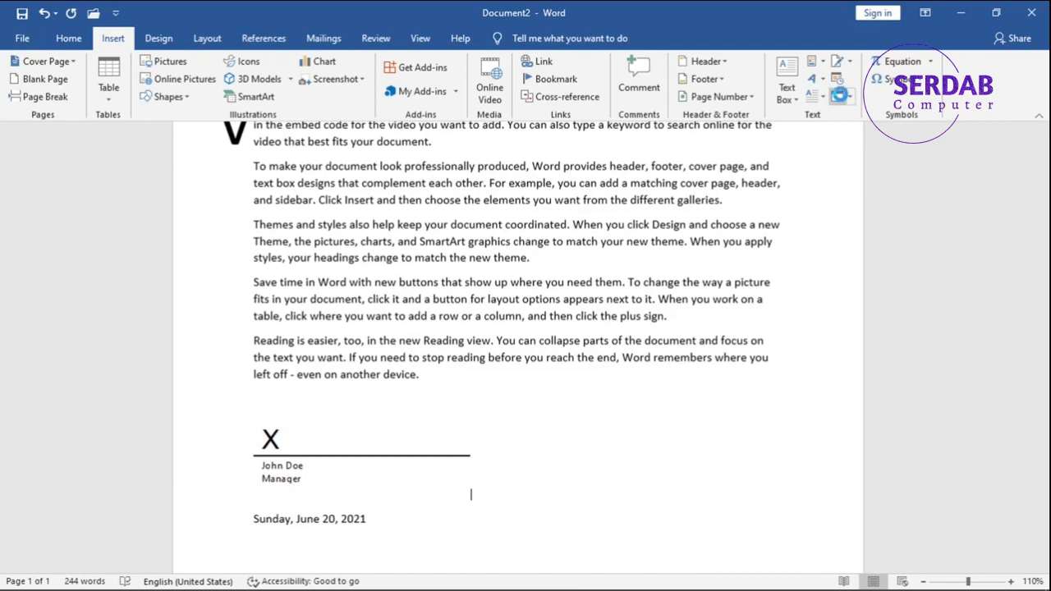
click(840, 95)
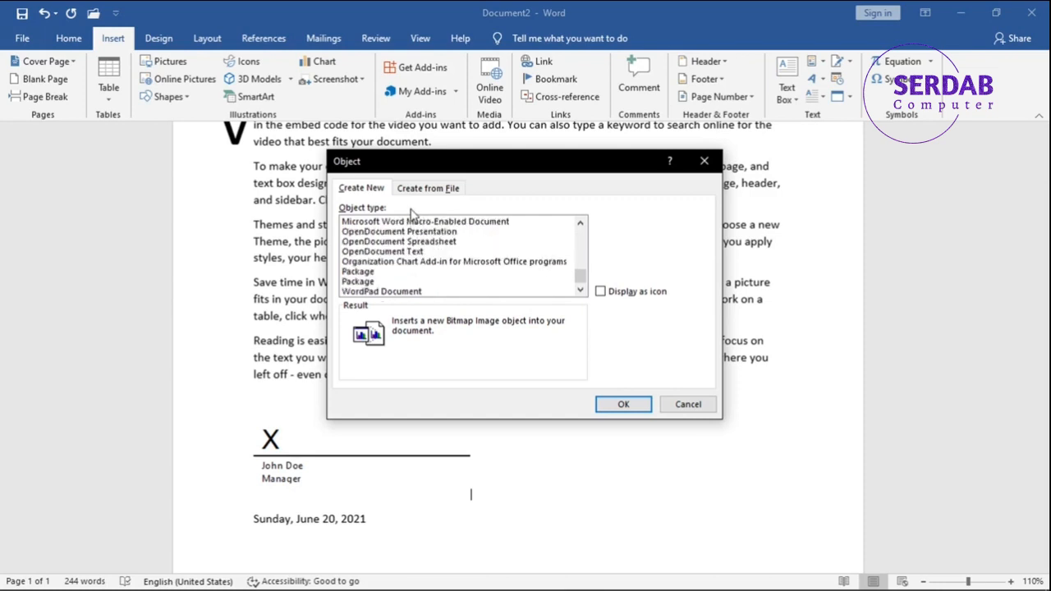
mouse_move(184, 179)
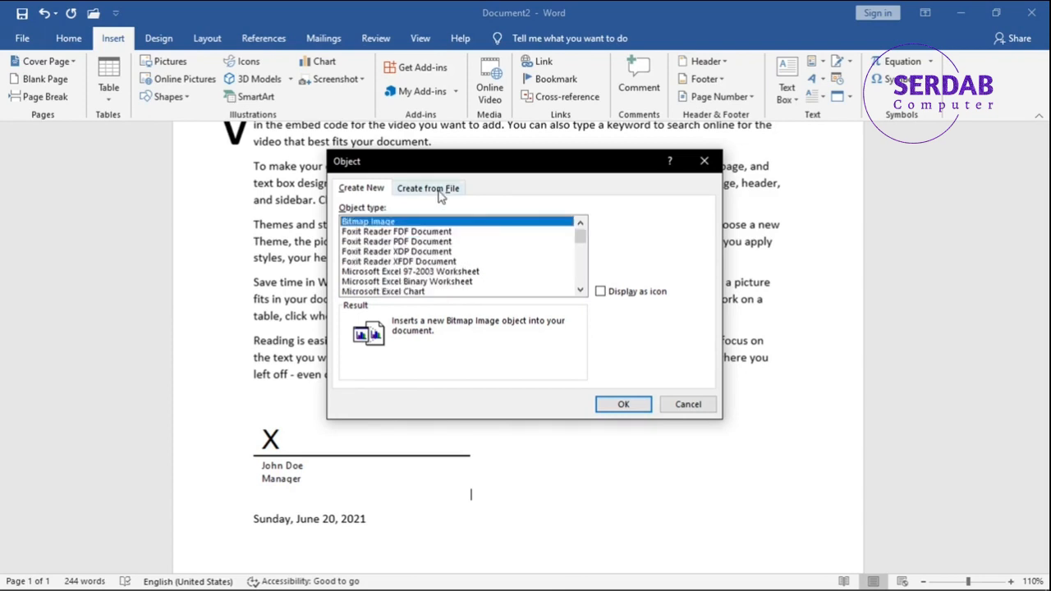
mouse_move(414, 195)
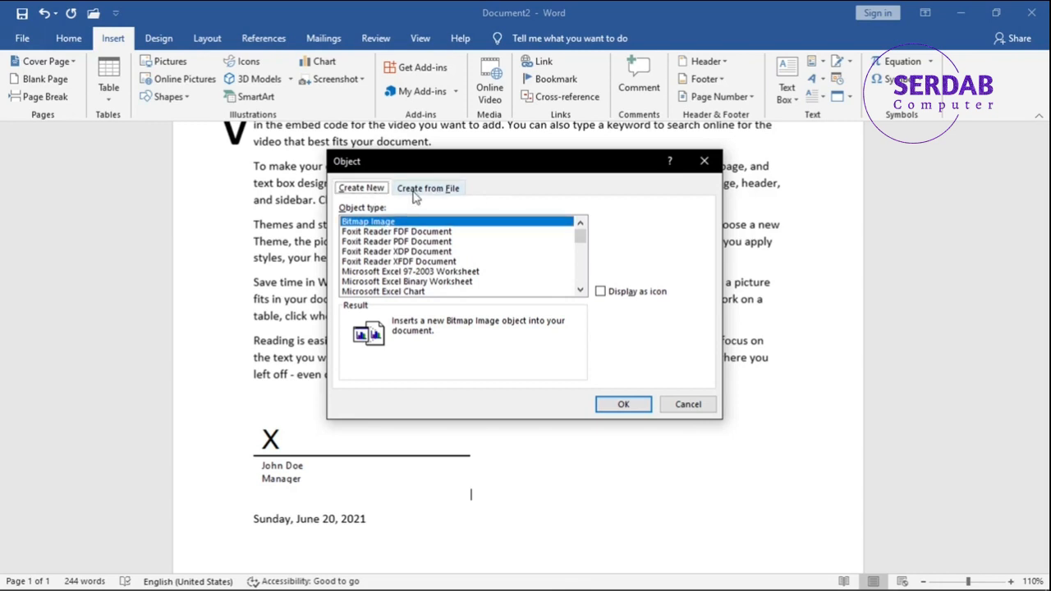
click(429, 188)
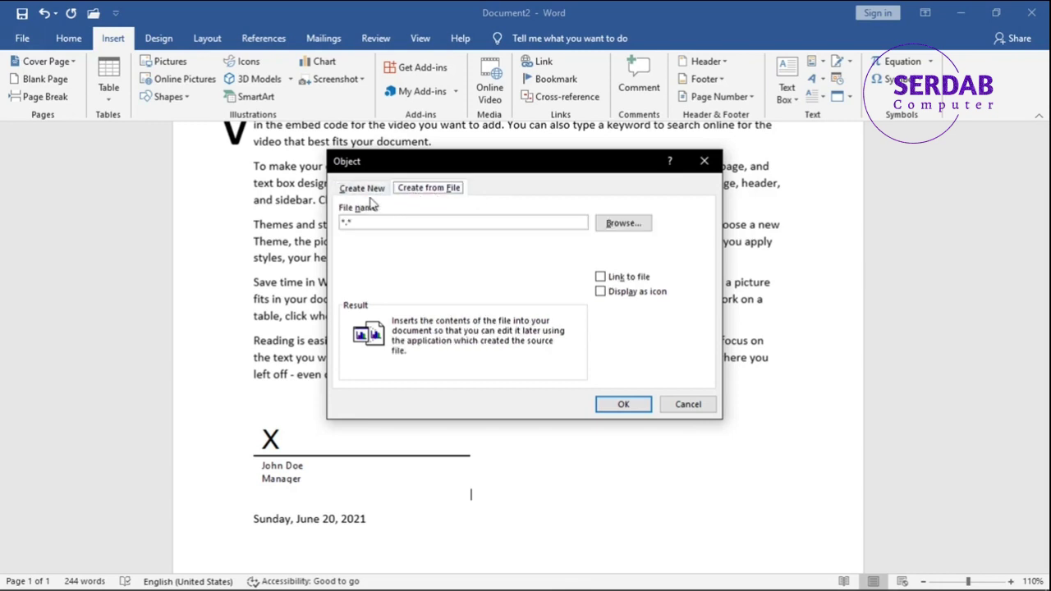
click(687, 405)
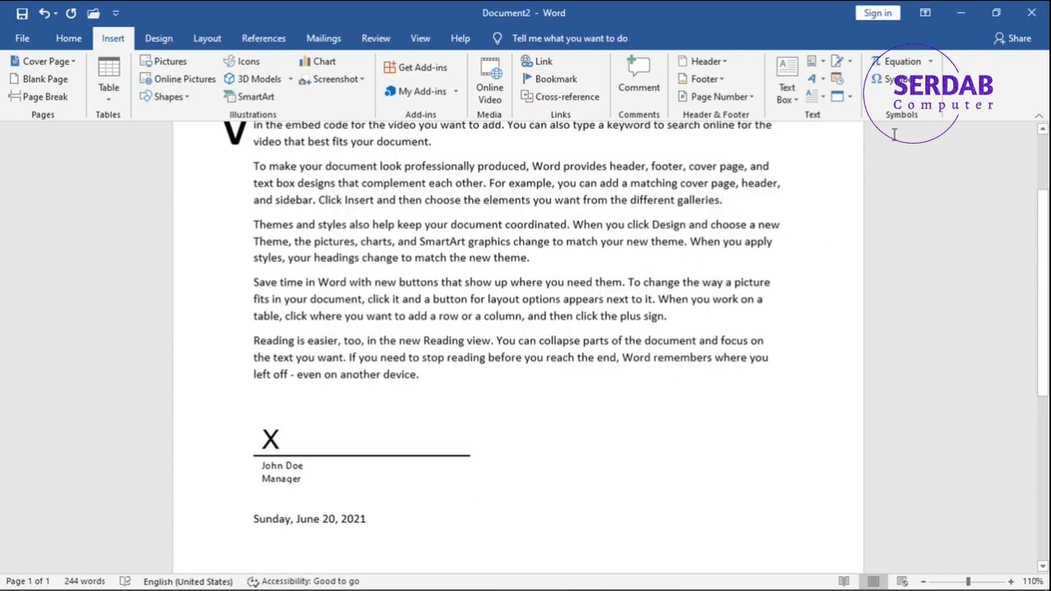
Insert a new blank equation above the signature line from the Equation gallery.
click(900, 60)
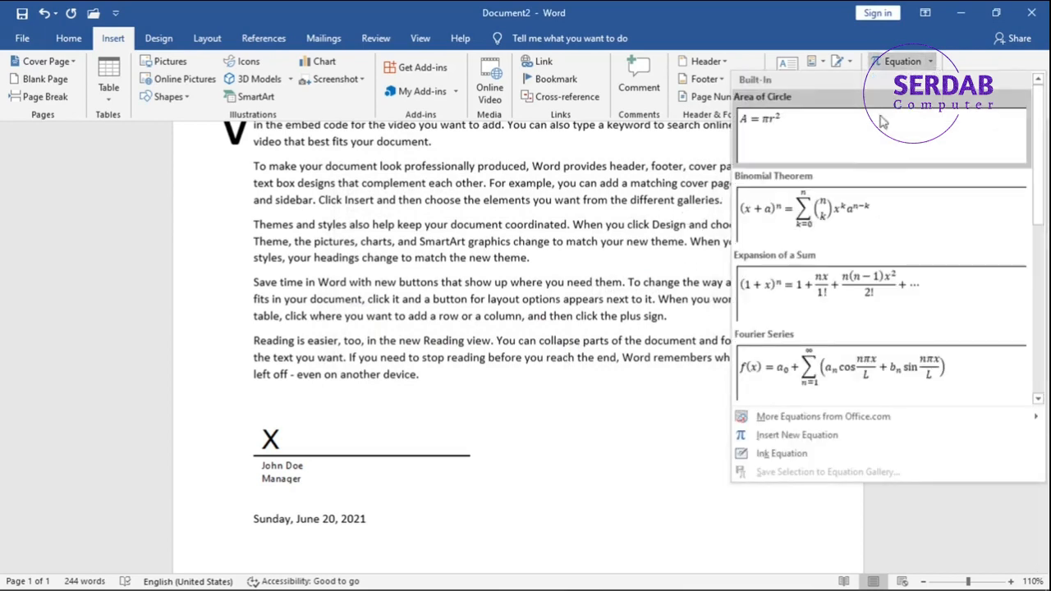
mouse_move(825, 177)
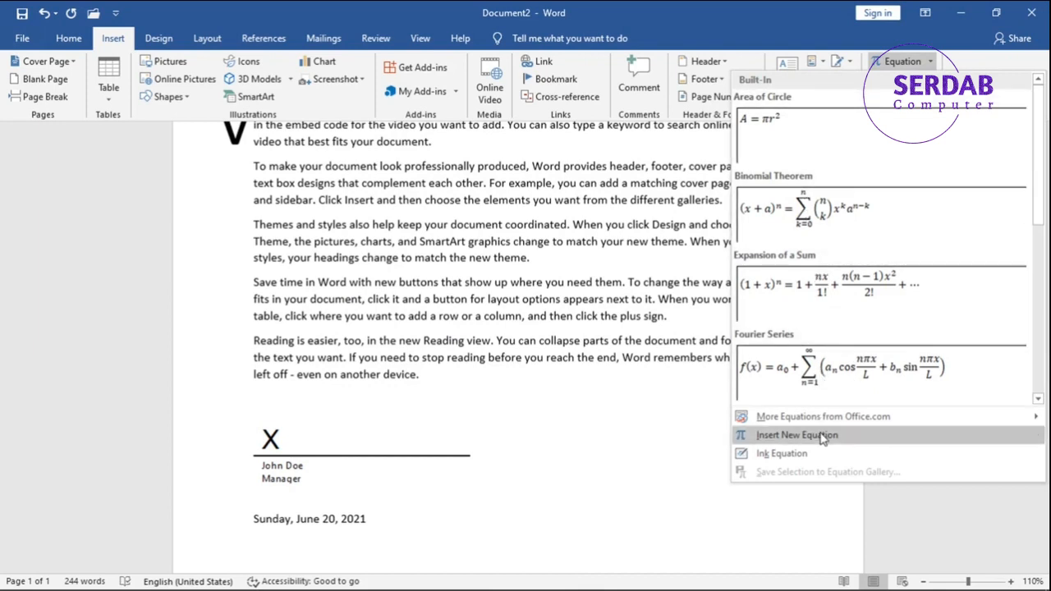
click(792, 435)
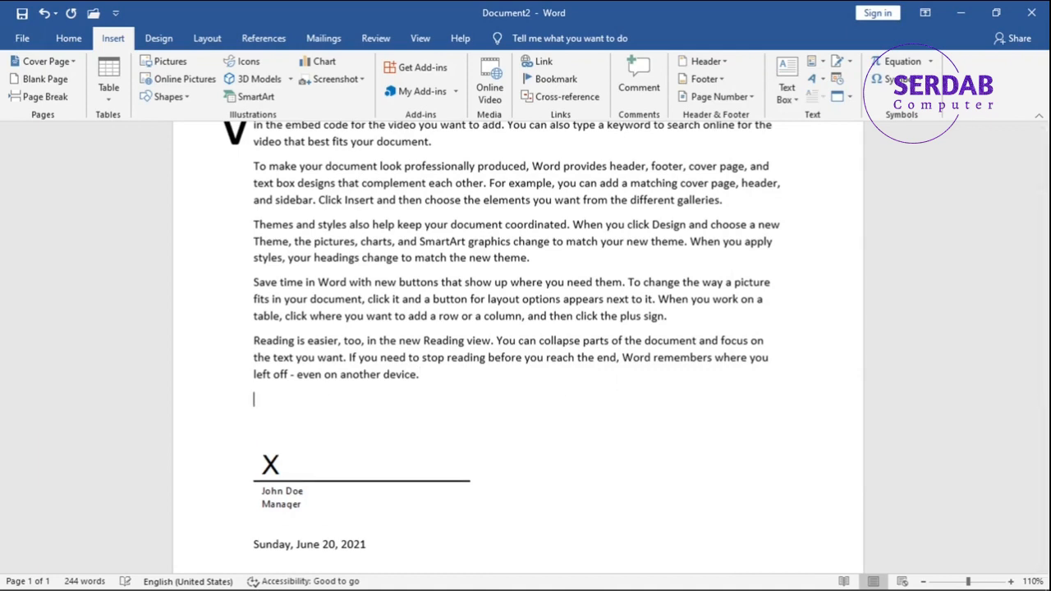
click(900, 63)
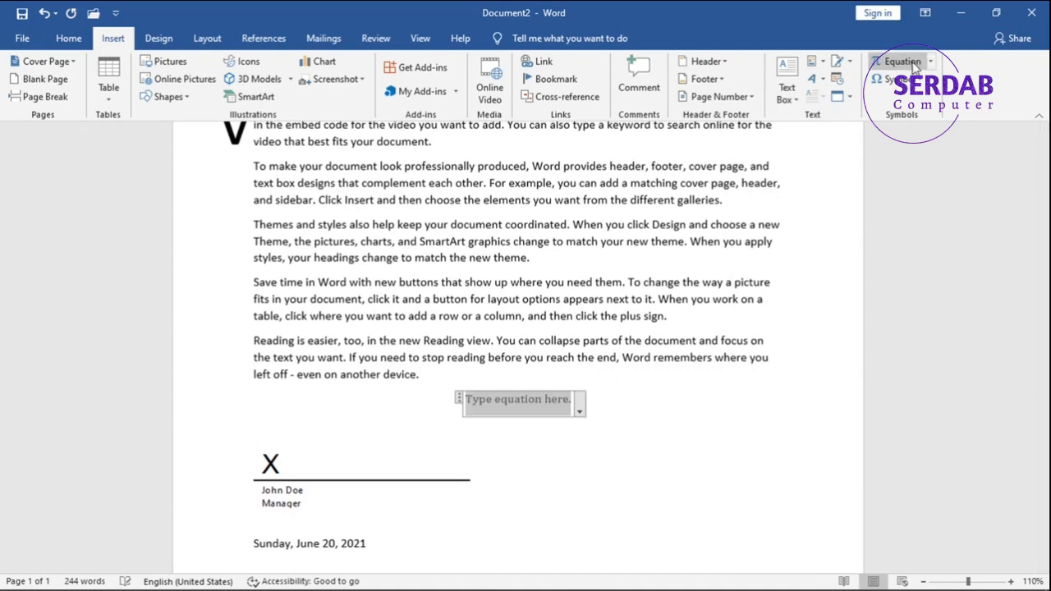
click(900, 61)
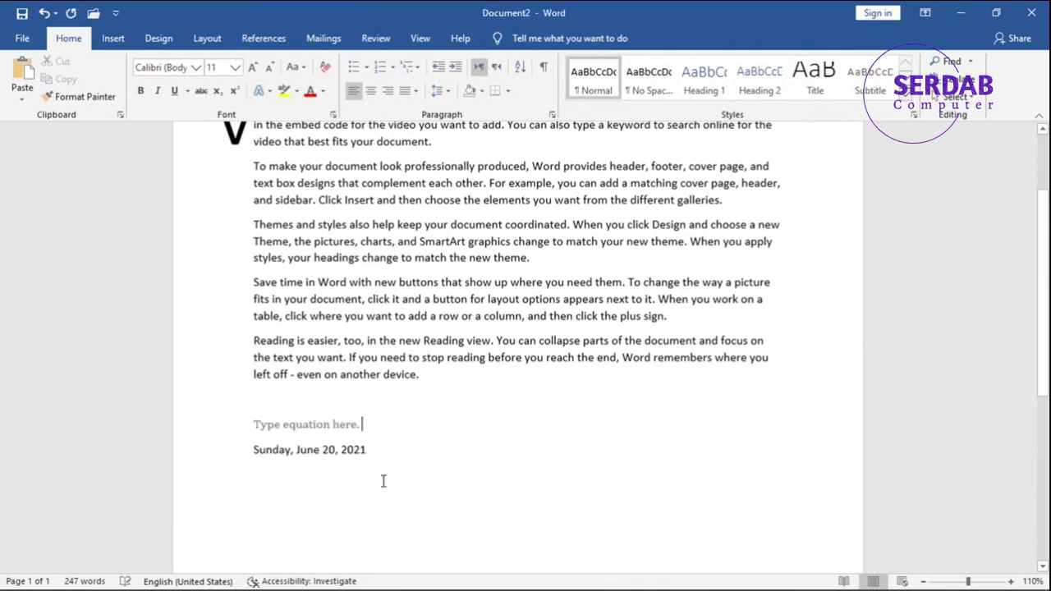
Select the empty equation, try the Ink Equation pad from Equation Tools and close it.
click(316, 425)
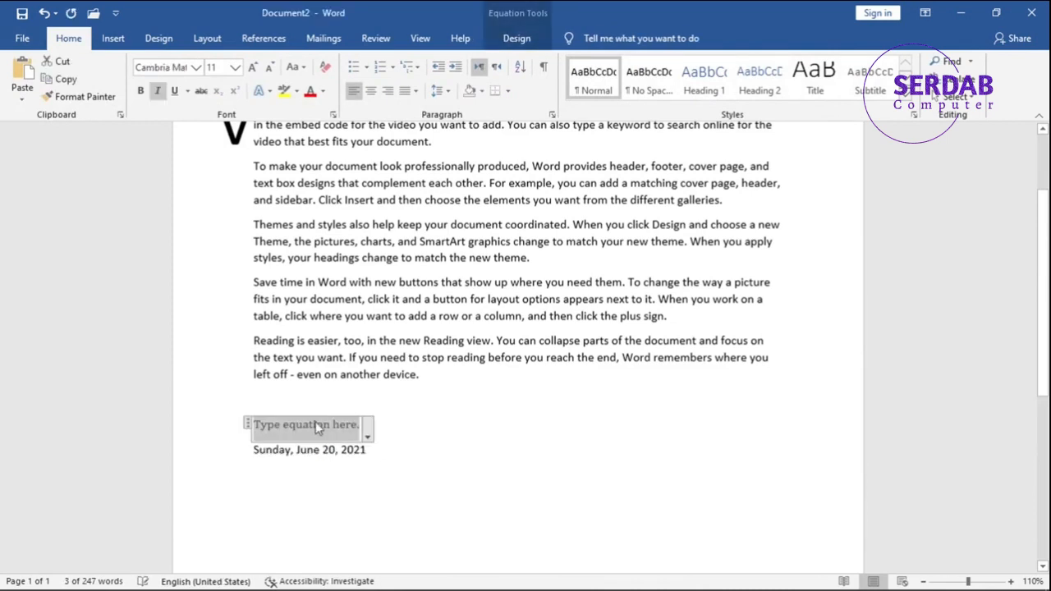
click(516, 37)
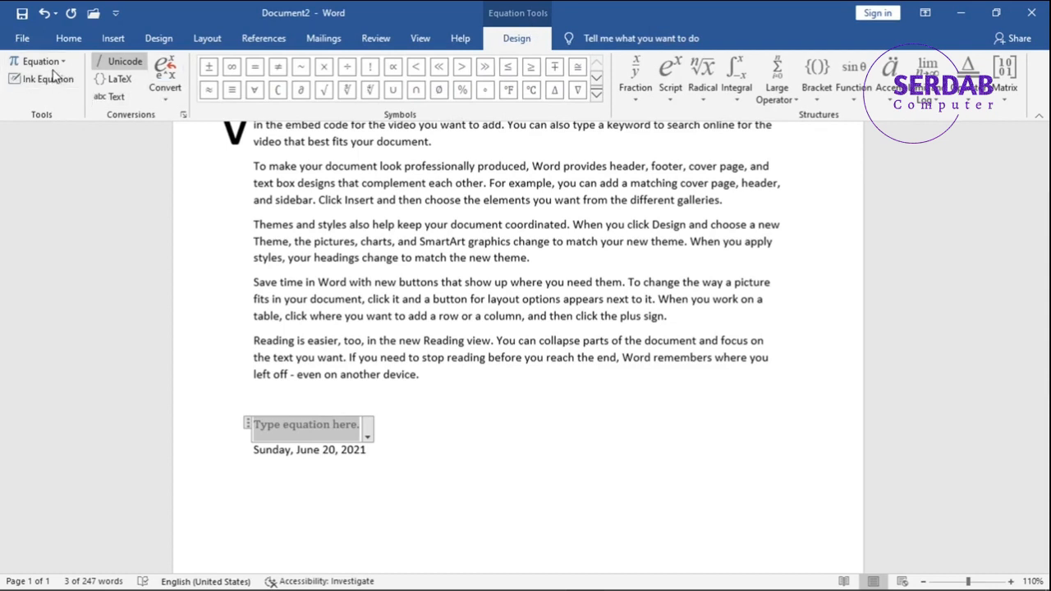
click(42, 79)
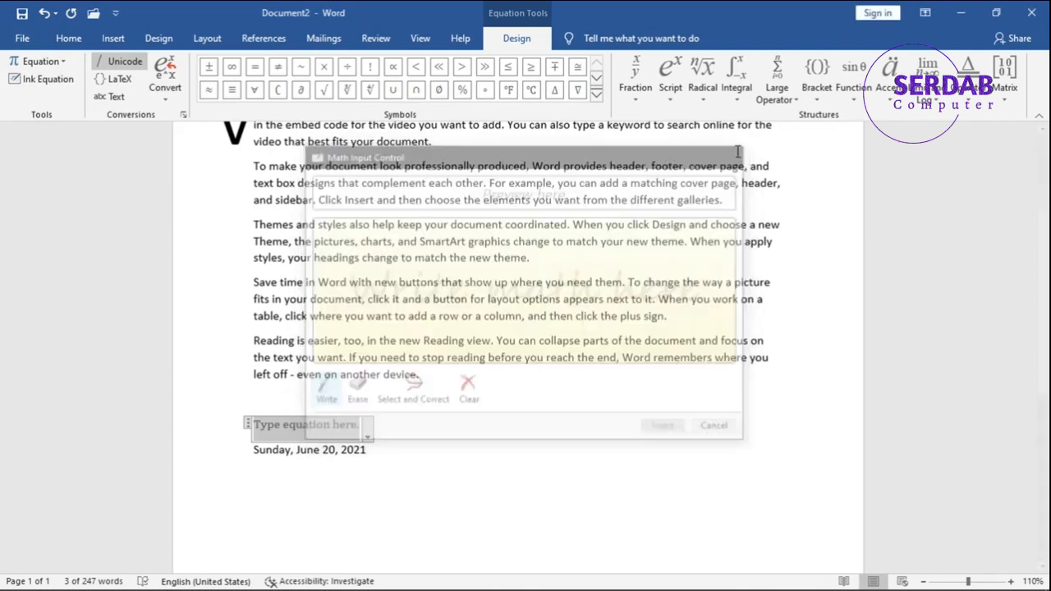
click(713, 424)
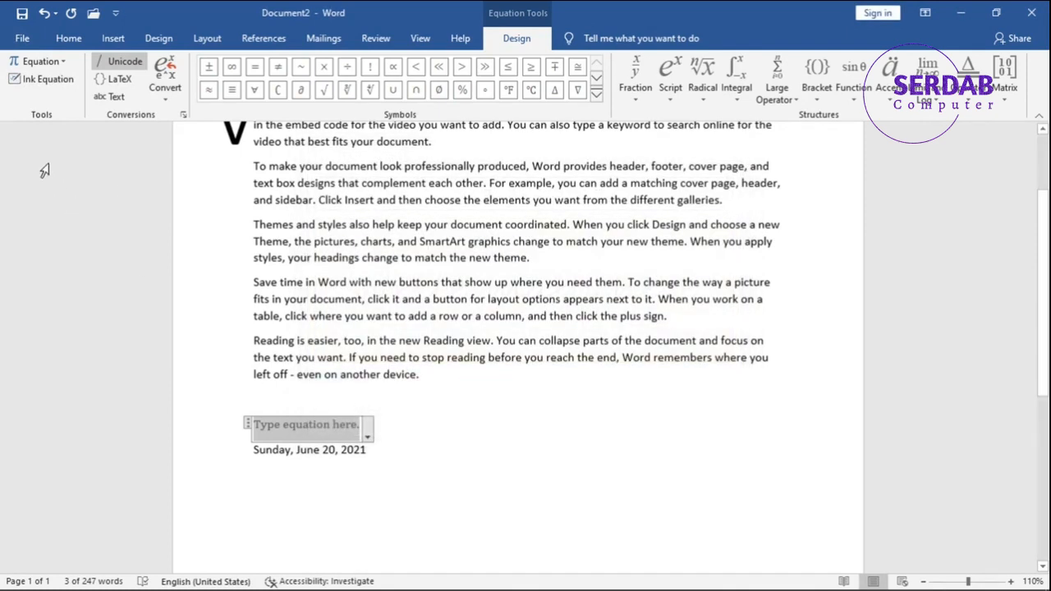
mouse_move(47, 128)
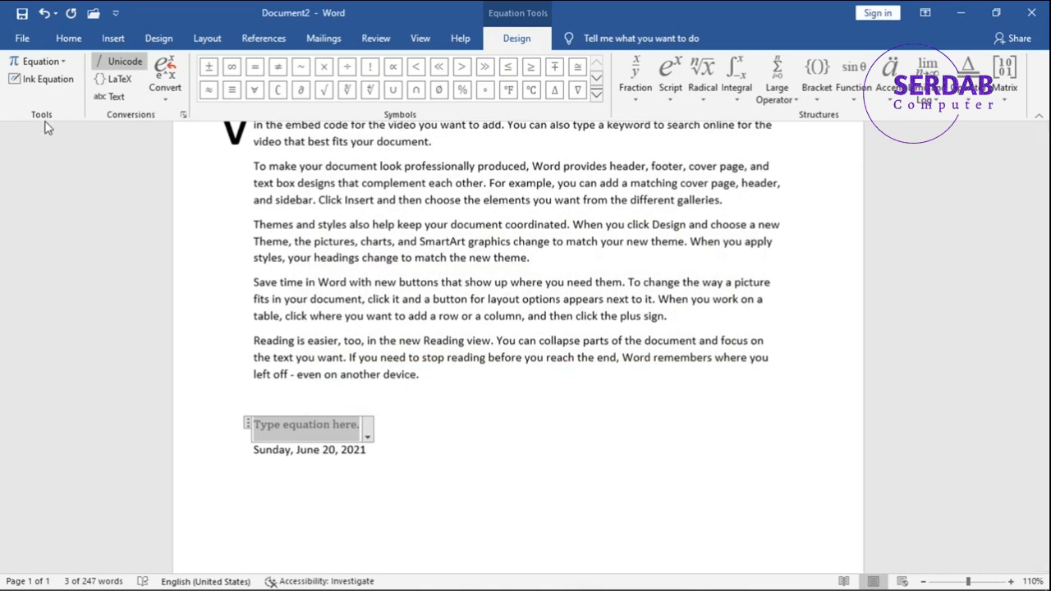
mouse_move(121, 128)
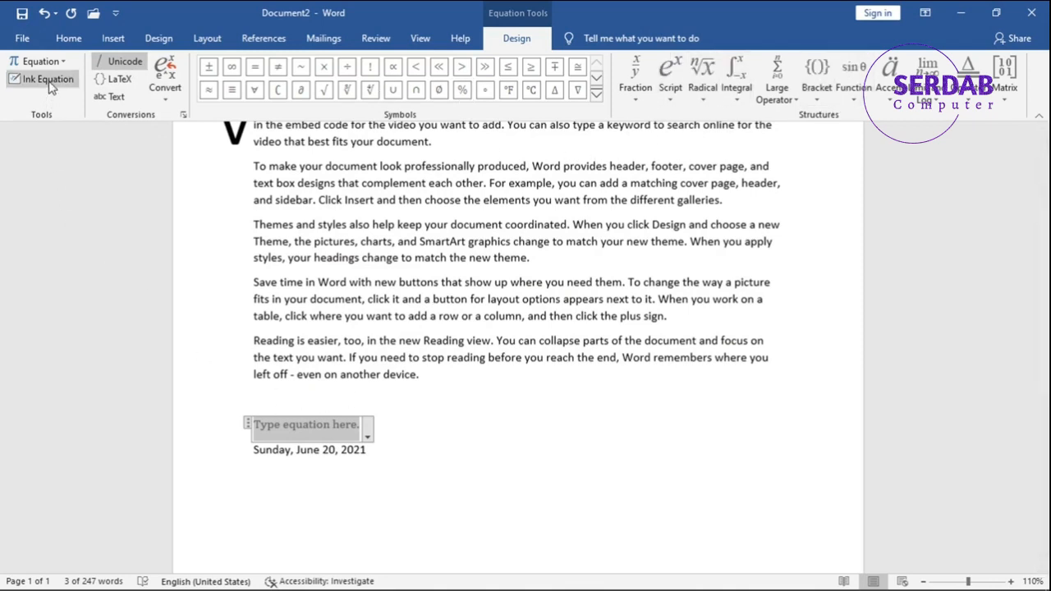
Handwrite 2/3 in Ink Equation, correct the top digit to 2 and insert the fraction.
click(46, 79)
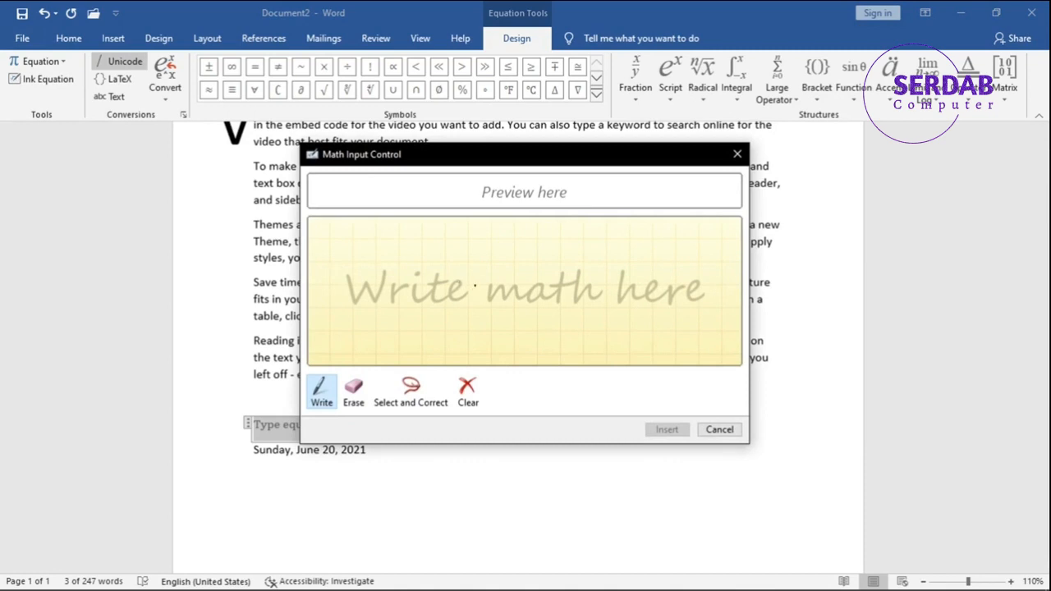
mouse_move(481, 282)
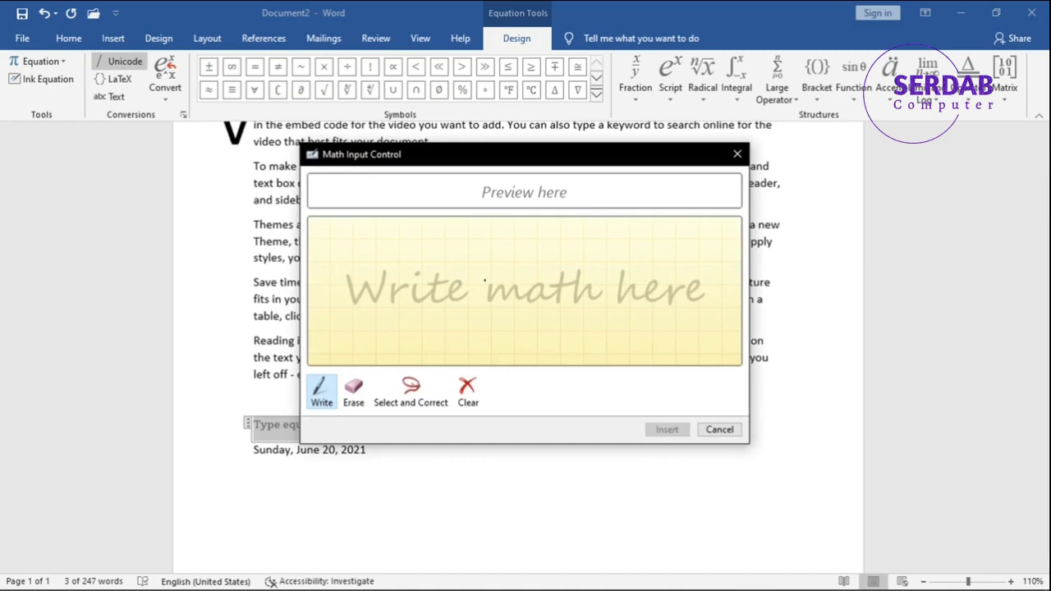
drag(493, 247, 509, 279)
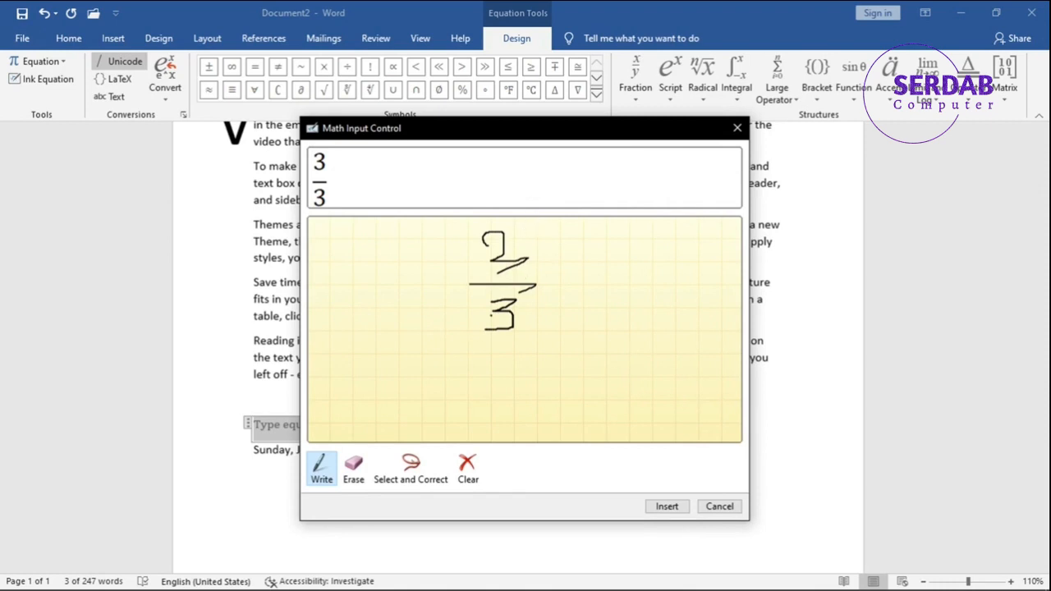
click(410, 469)
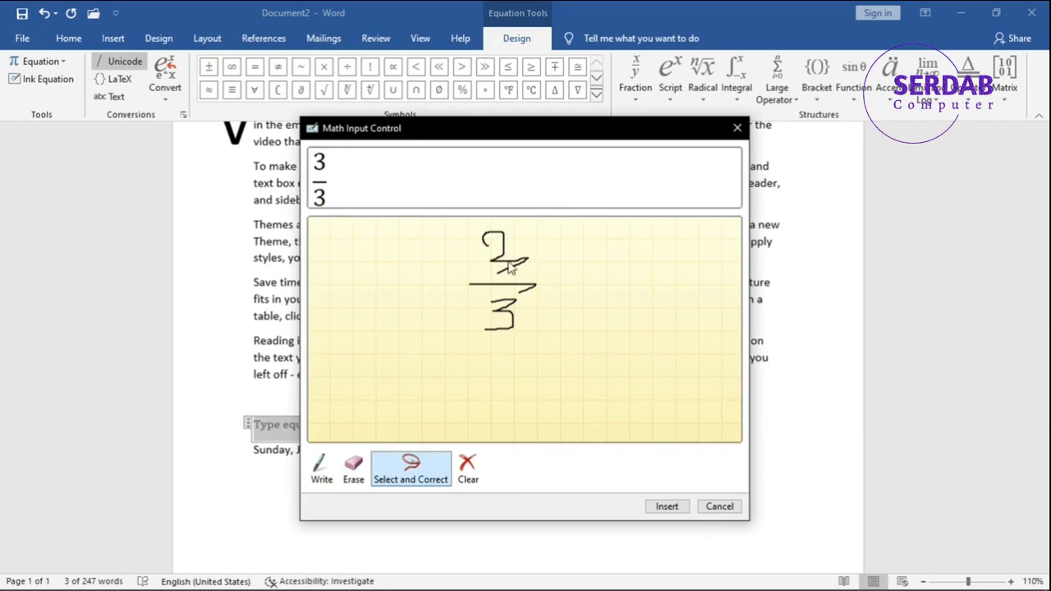
click(502, 260)
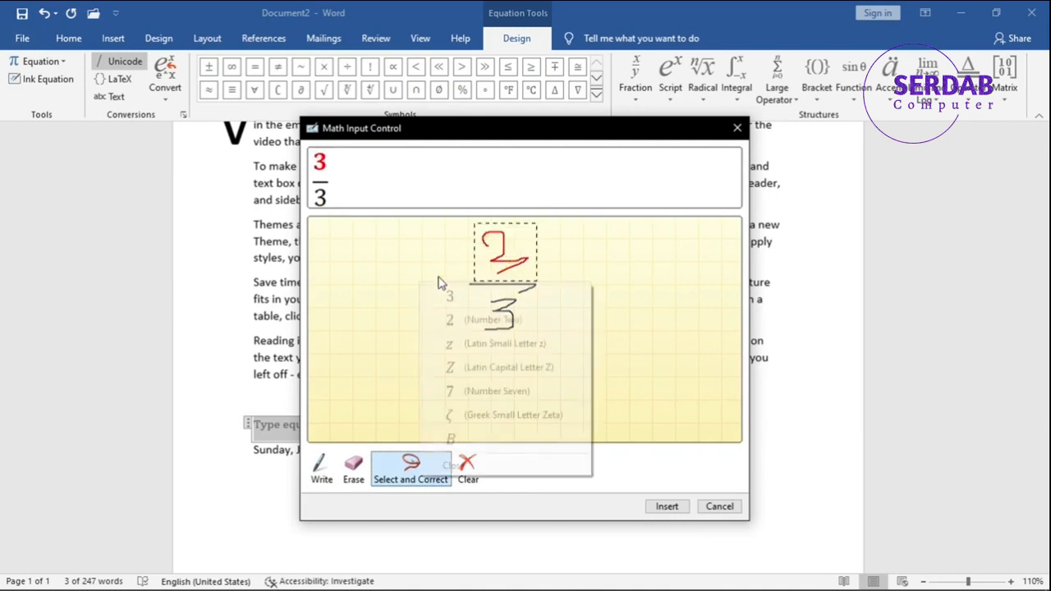
click(491, 318)
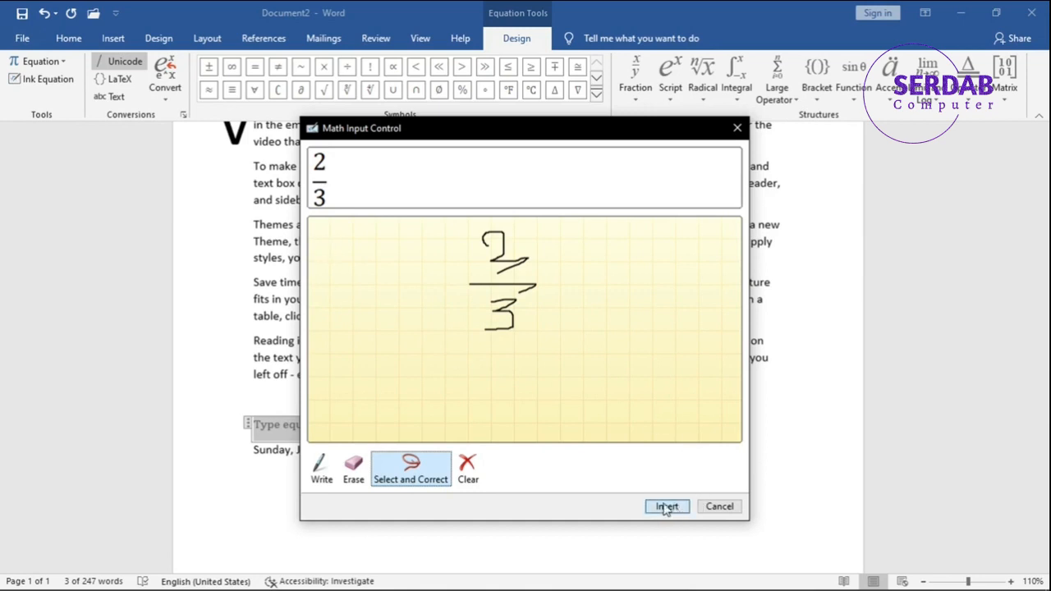
click(667, 506)
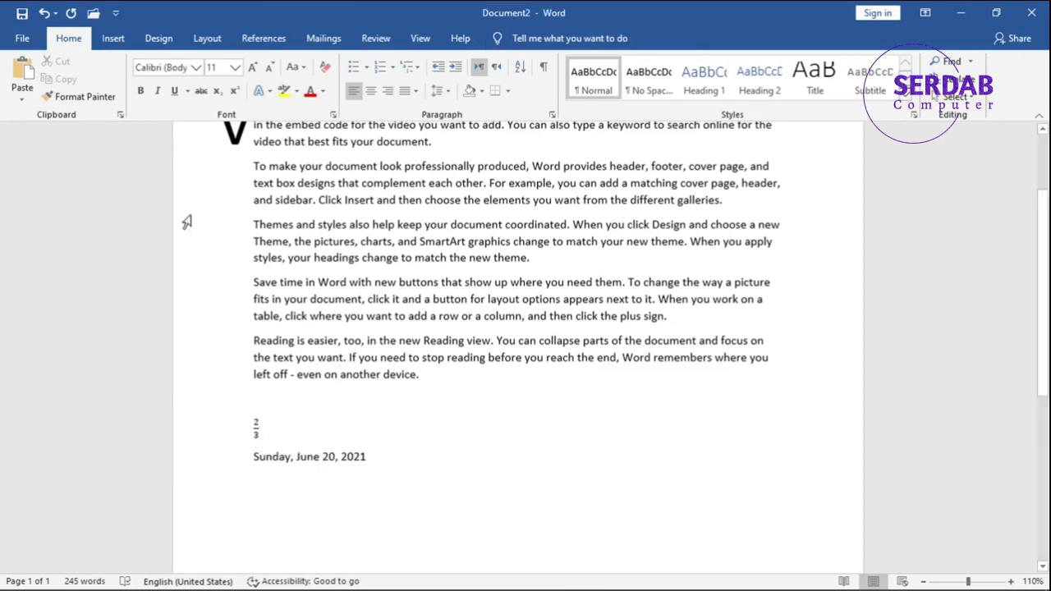
Insert a smiley symbol after the 2/3 fraction and show the full symbol catalogue.
click(112, 38)
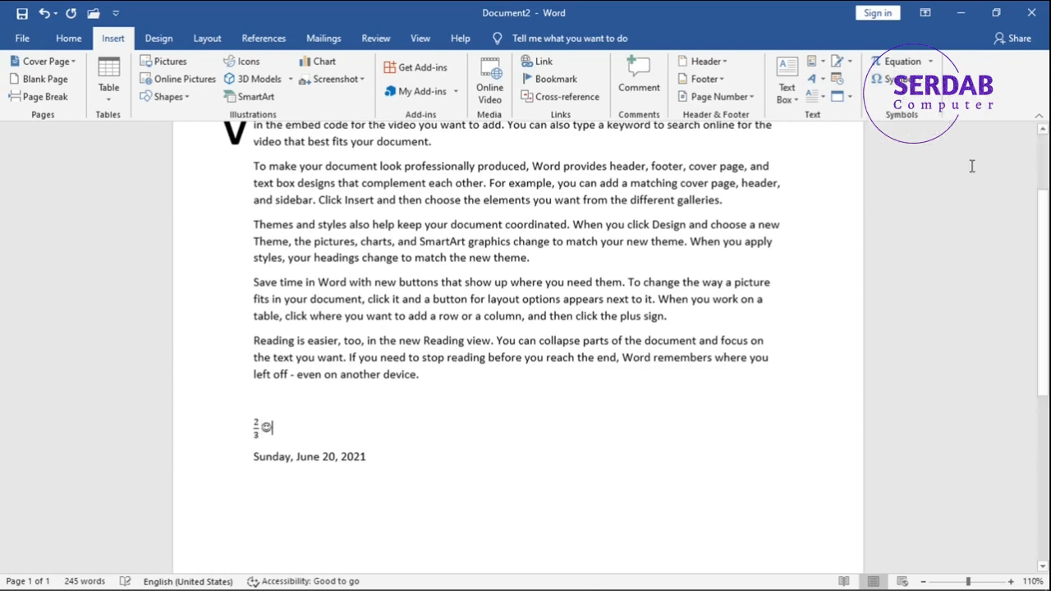
click(884, 79)
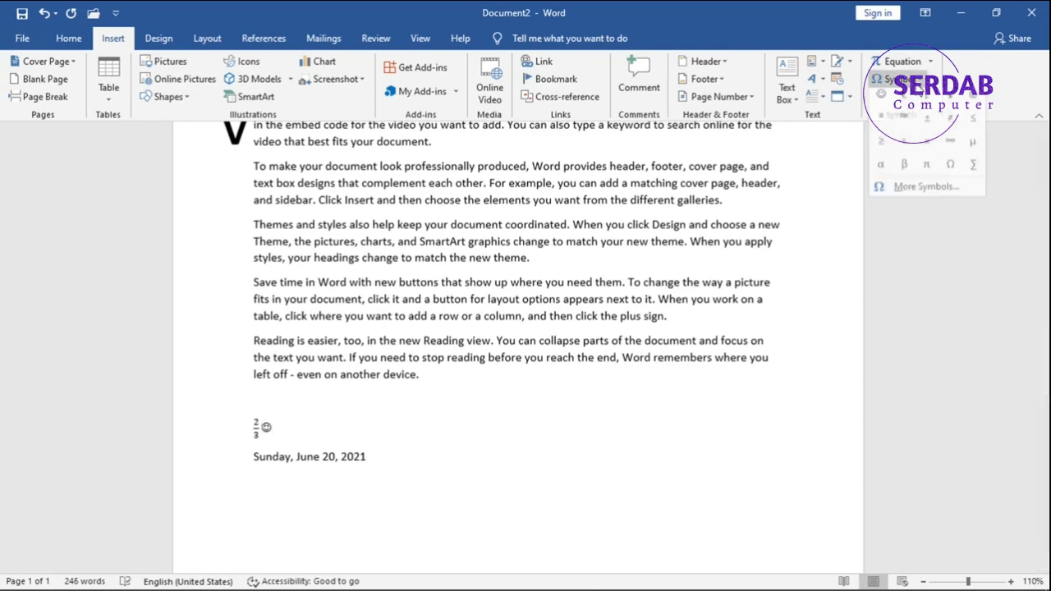
click(916, 187)
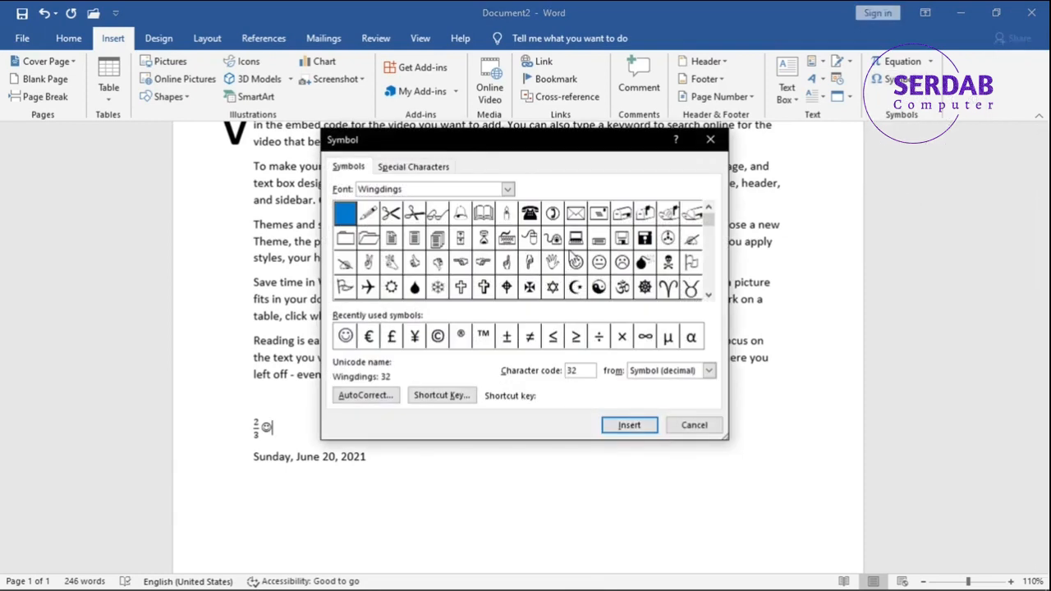
Browse the Symbol dialog's font list through Wingdings 2 and back to Wingdings.
click(506, 189)
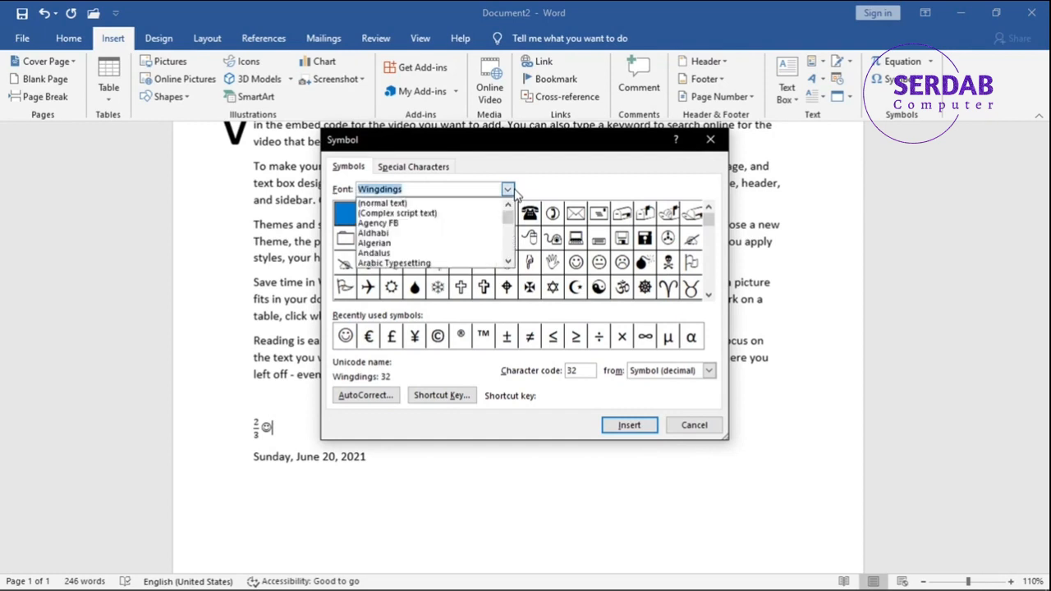
scroll(down, 3)
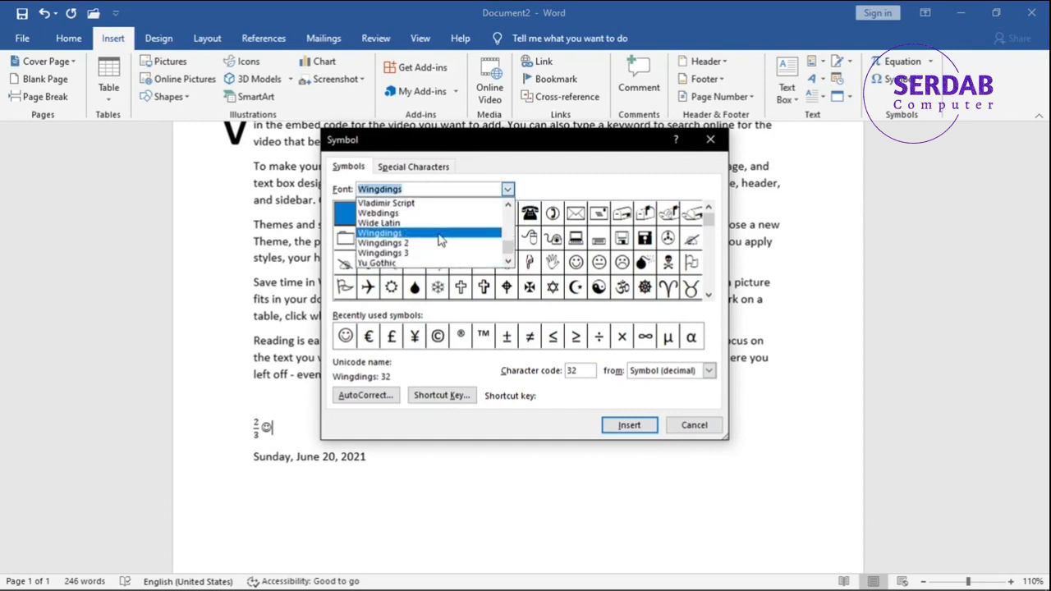
mouse_move(442, 257)
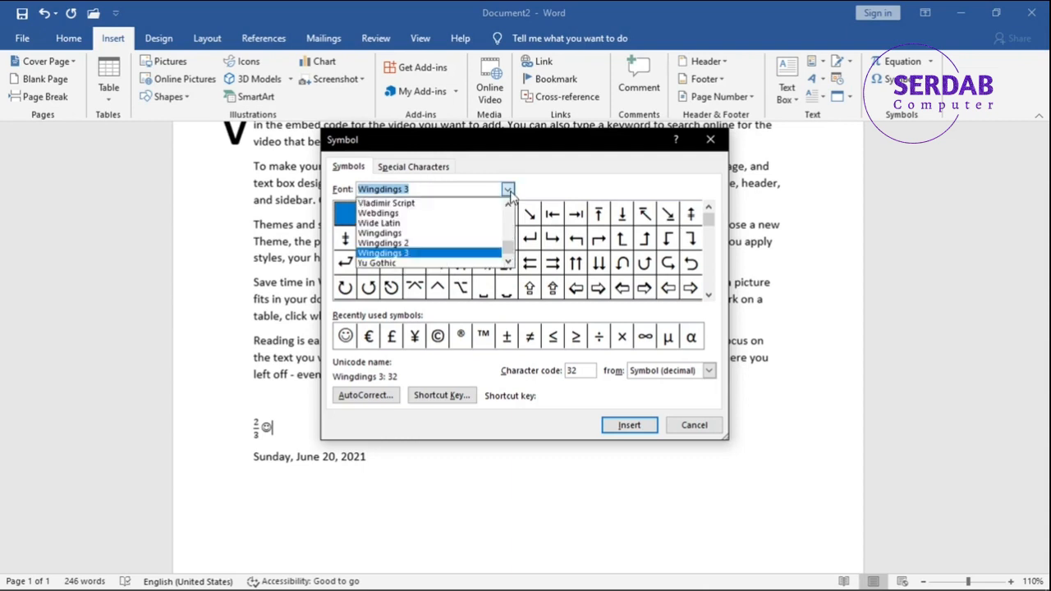
click(381, 243)
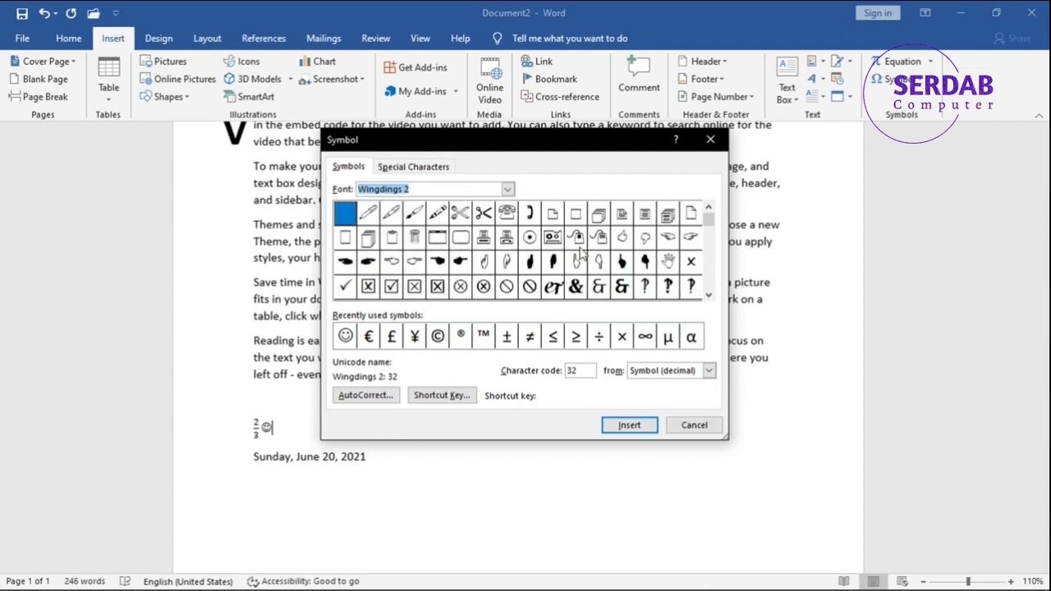
click(506, 189)
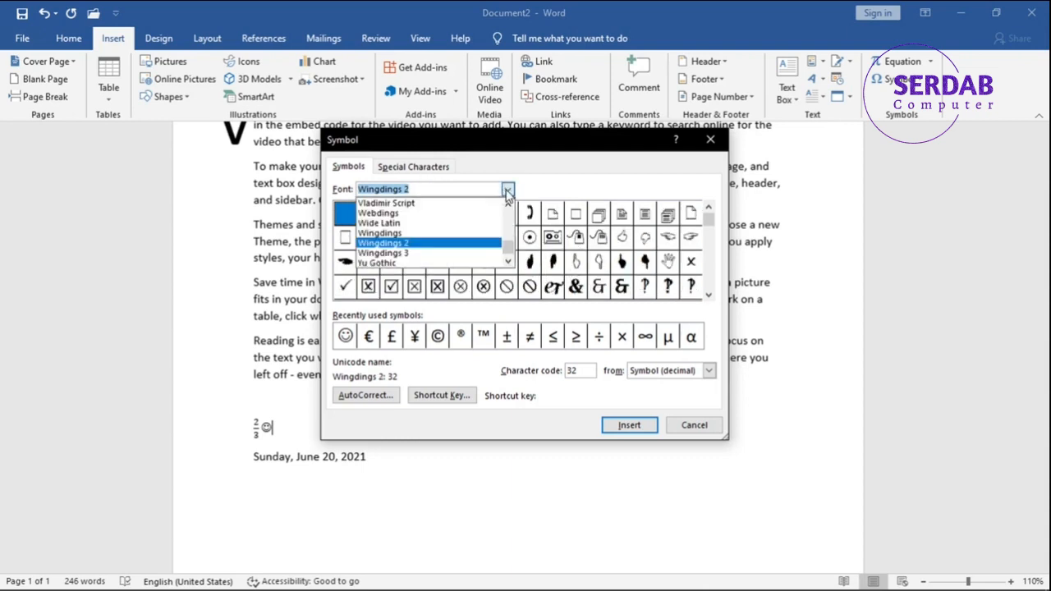
click(381, 233)
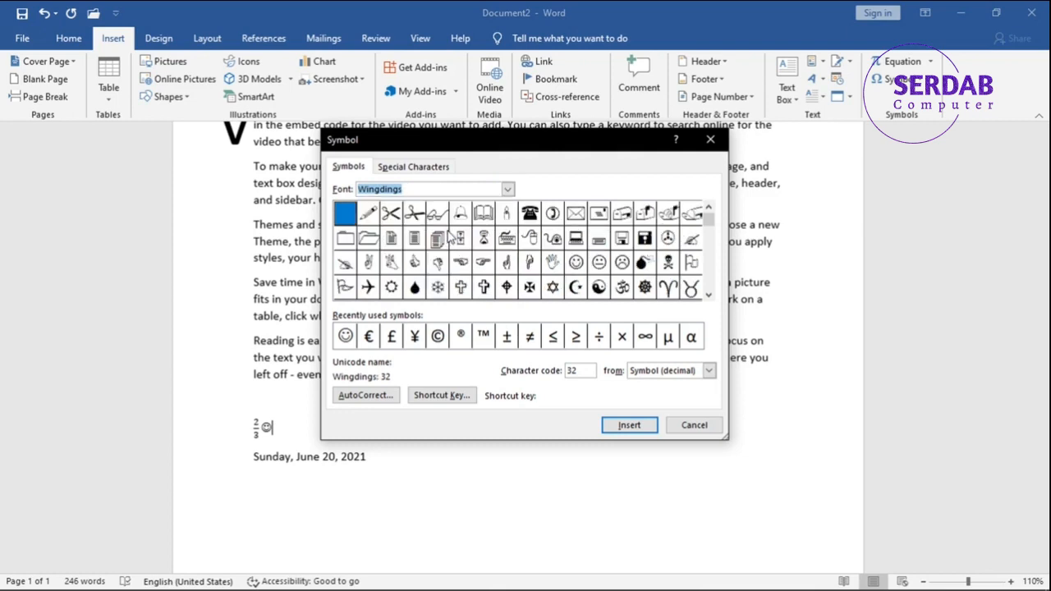
Switch the Symbol dialog to the Webdings font by typing 'web'.
text(web)
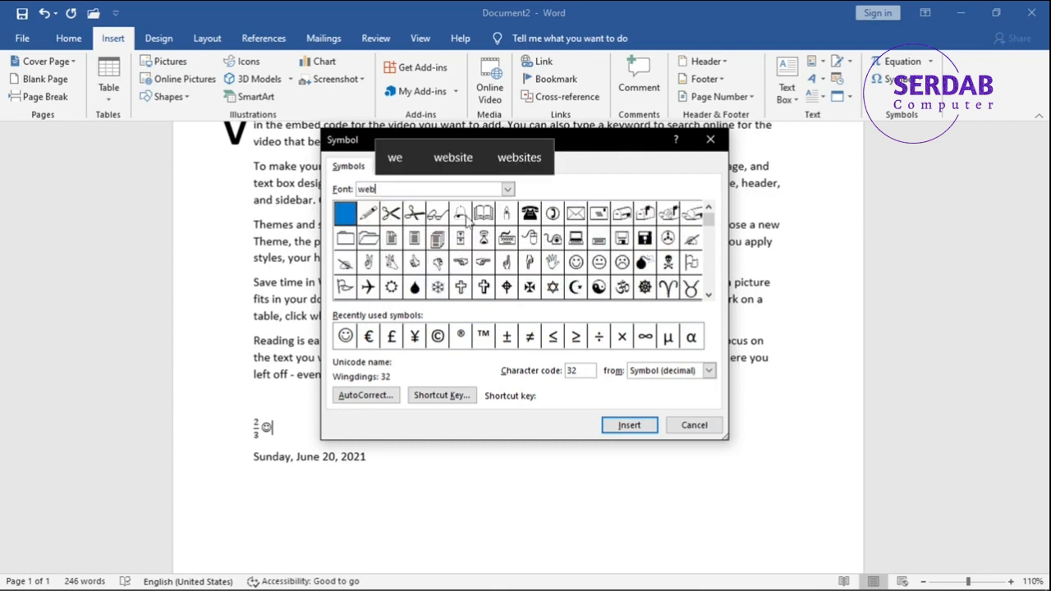
click(505, 189)
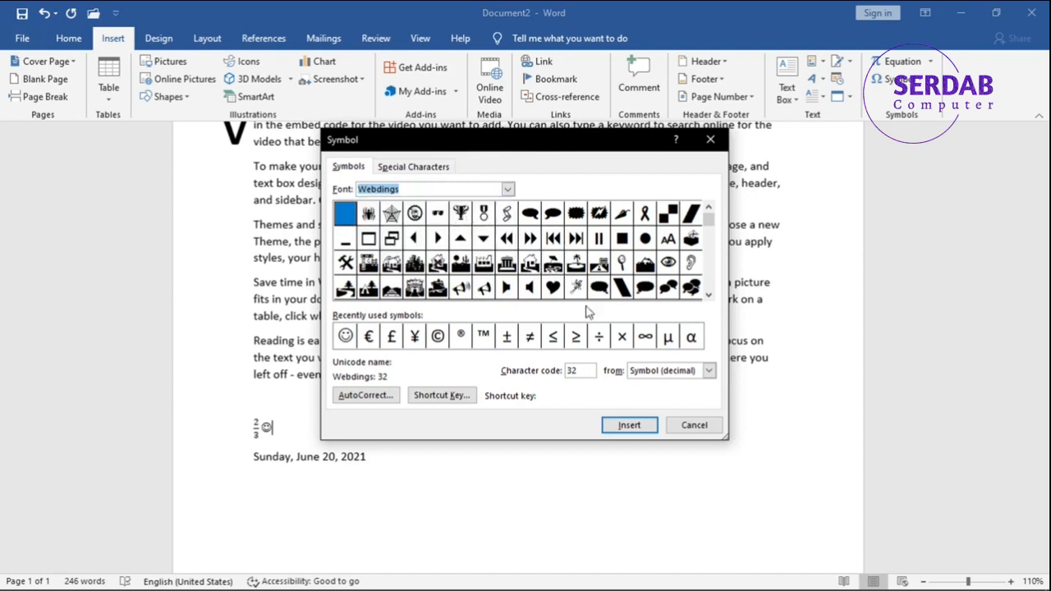
mouse_move(519, 391)
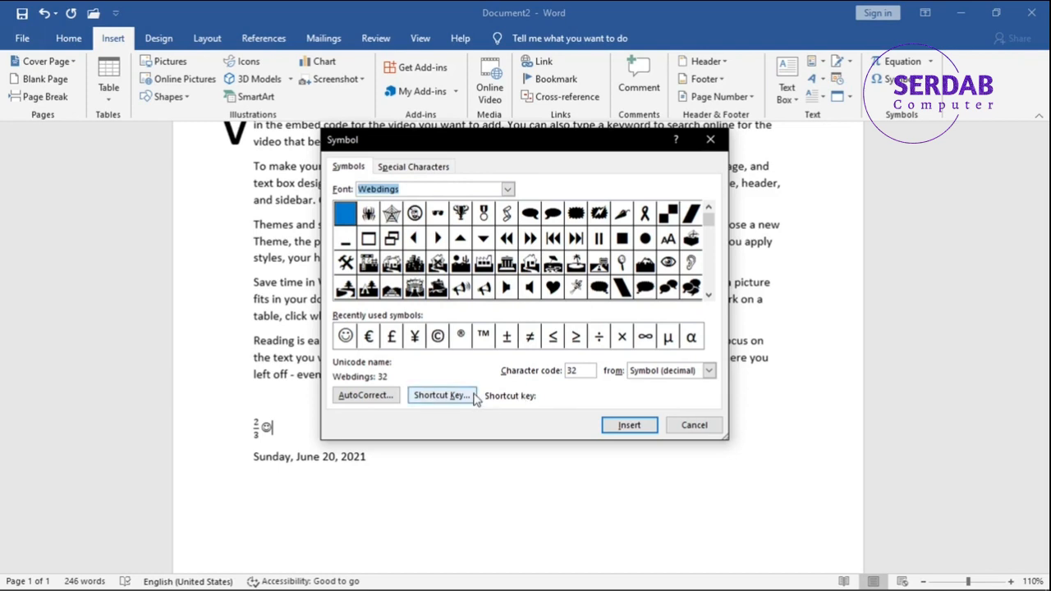
Assign the Ctrl+Shift+H shortcut to the Webdings heart symbol.
click(442, 394)
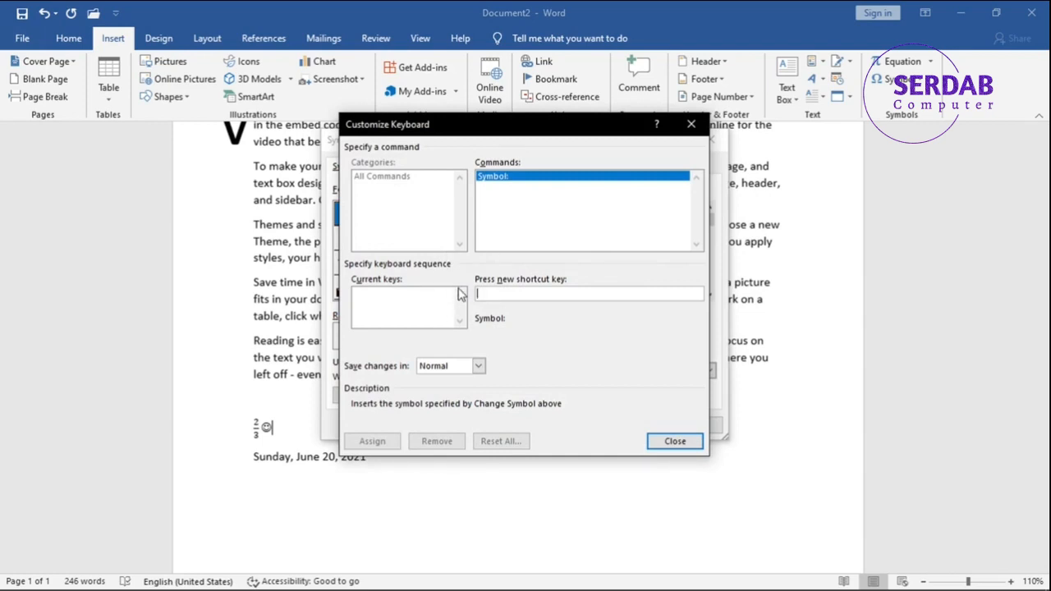
click(673, 440)
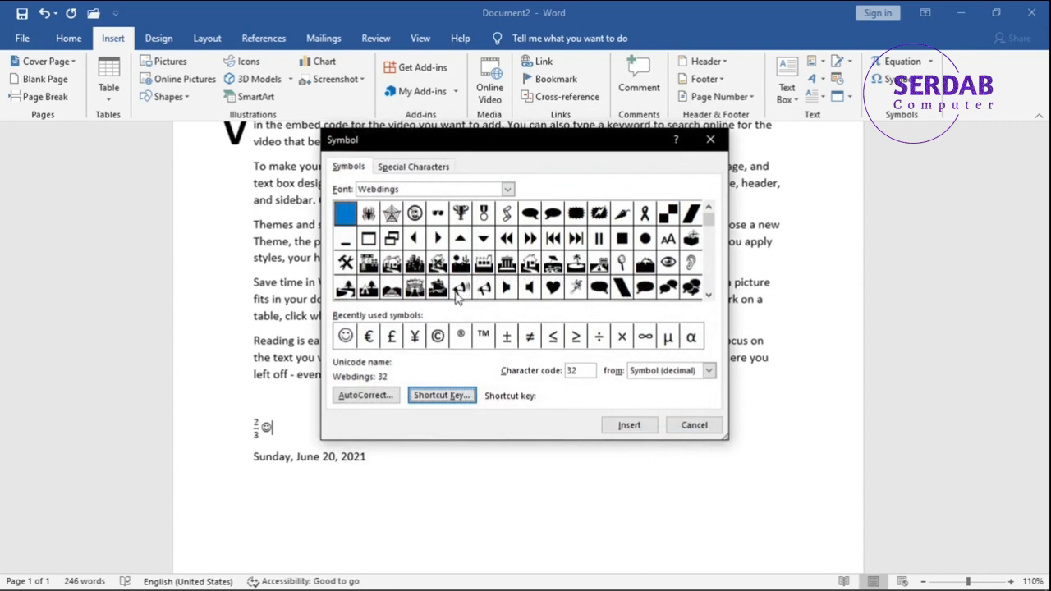
click(552, 286)
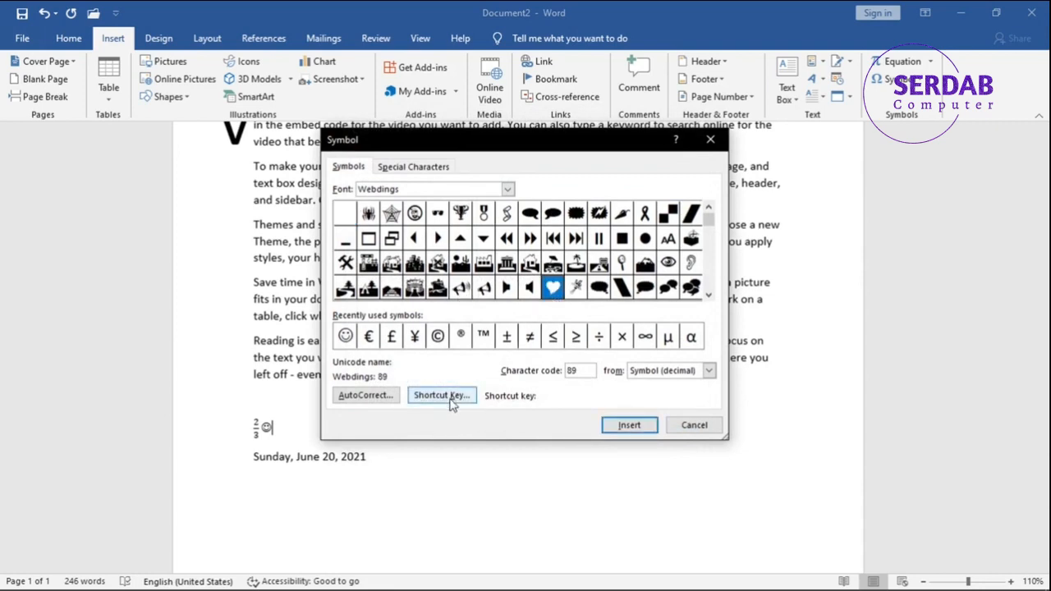
click(442, 395)
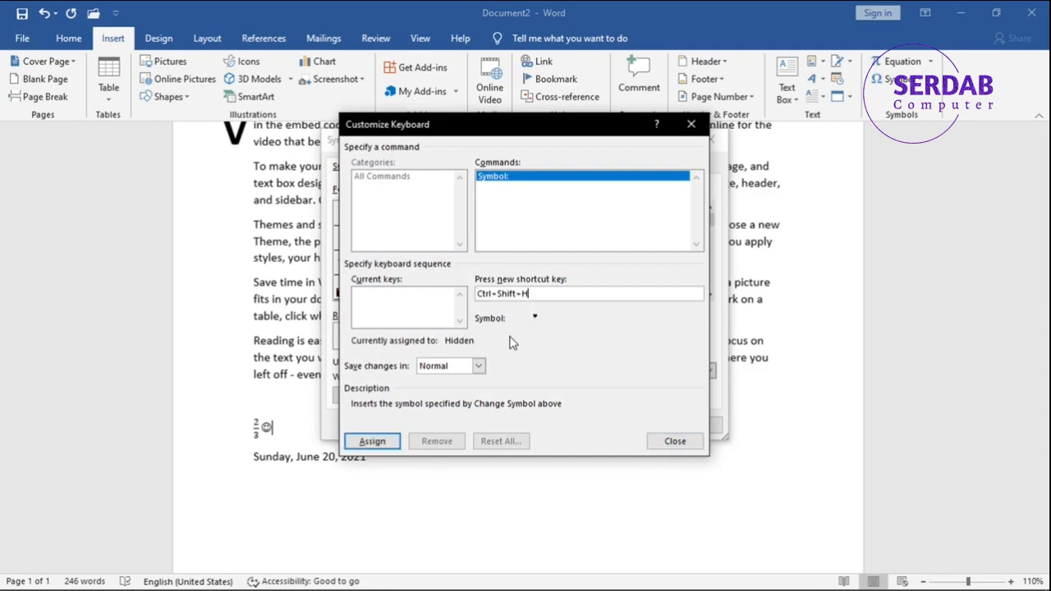
click(372, 441)
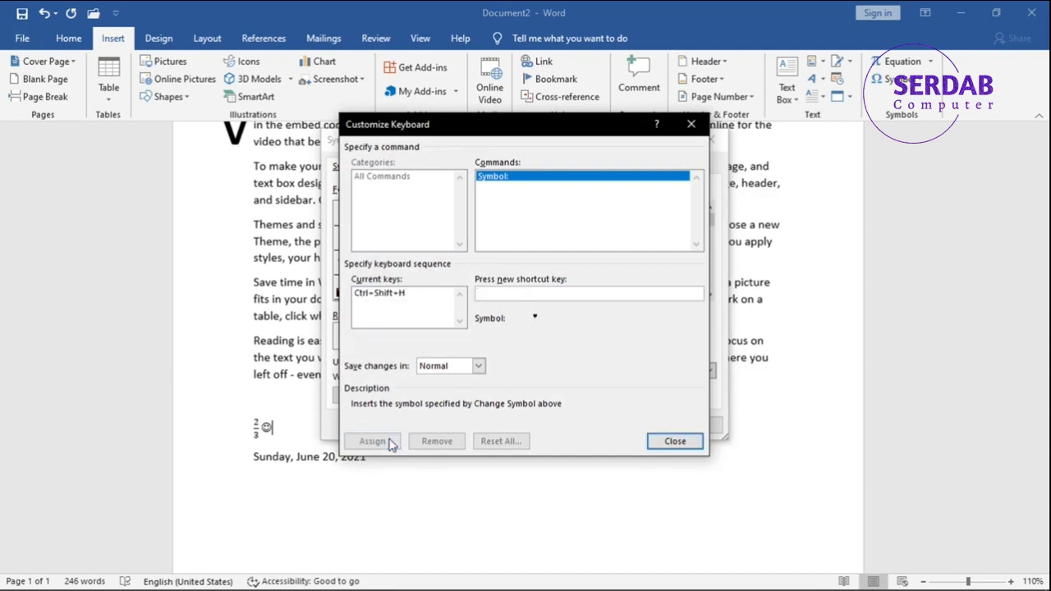
click(674, 440)
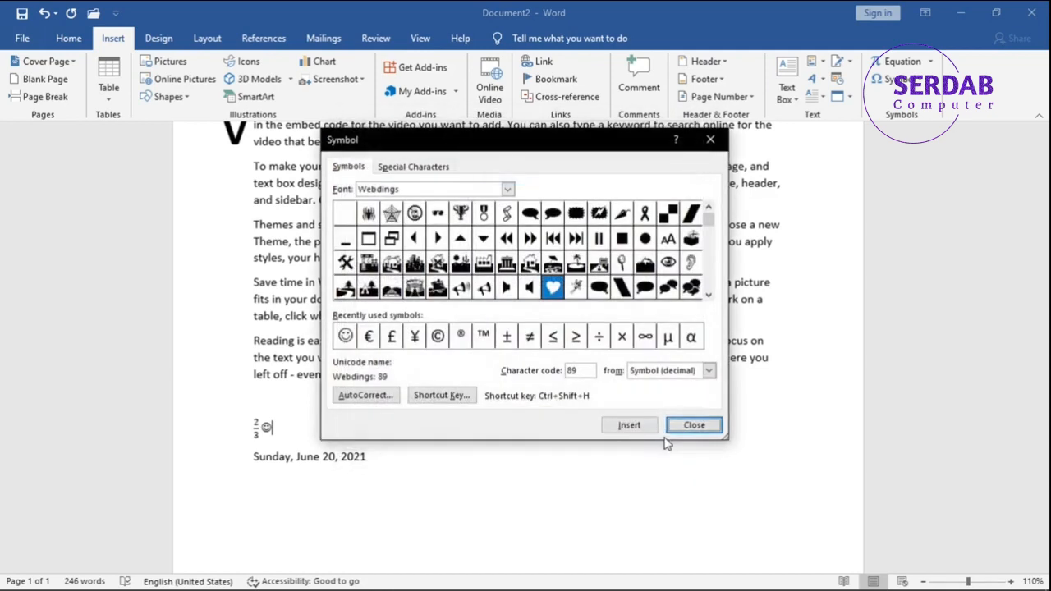
Close the symbol catalogue and place a heart after the smiley in the document.
click(695, 426)
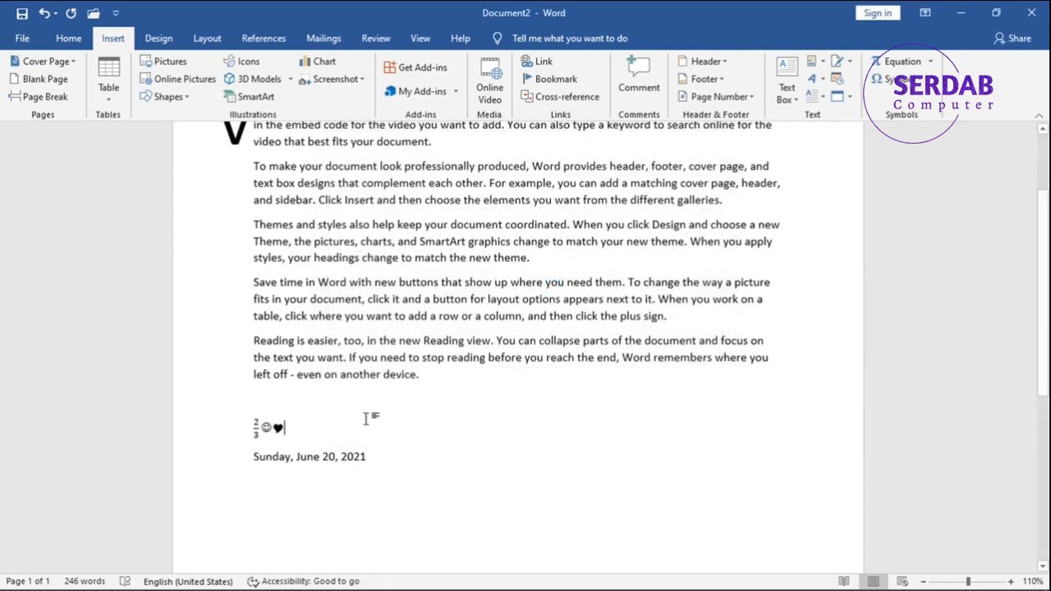
double_click(278, 427)
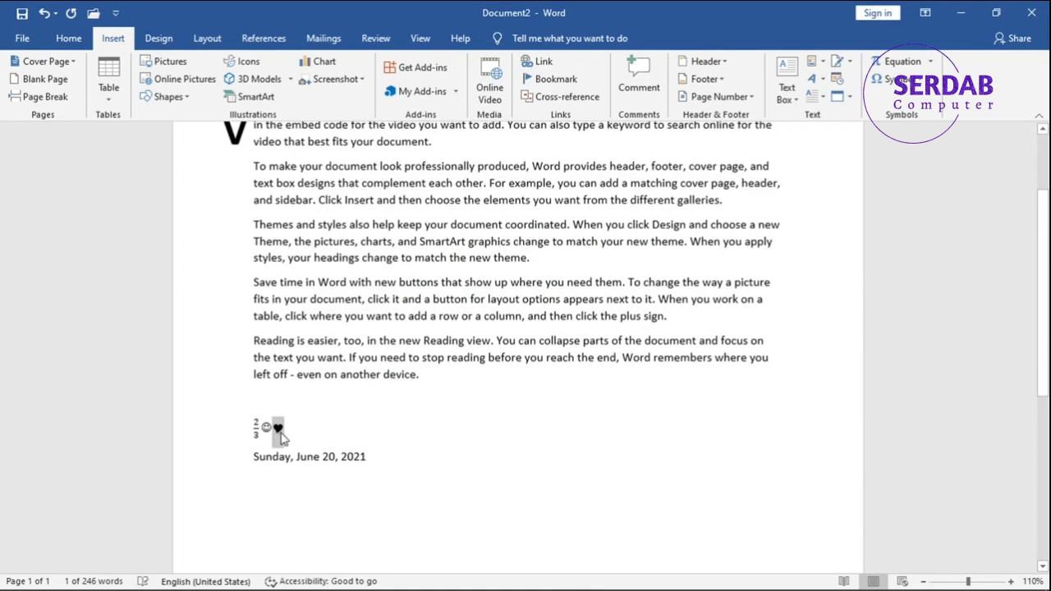